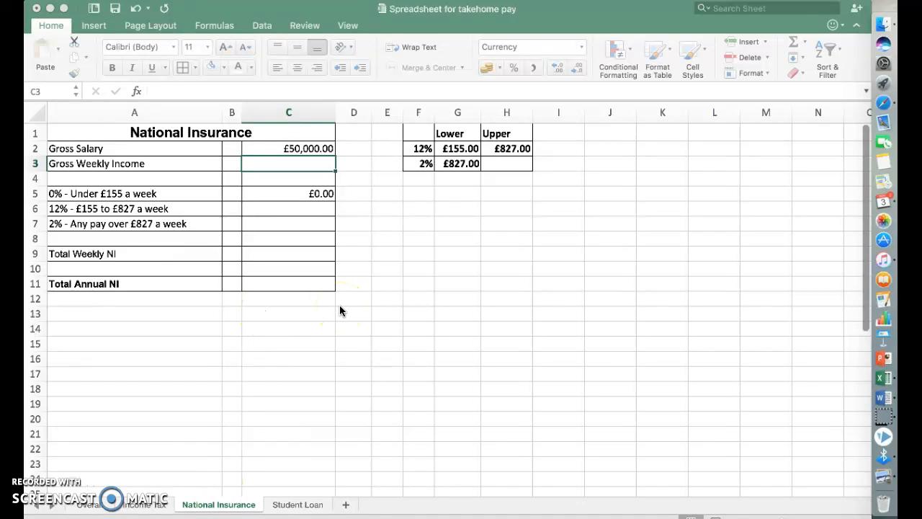
mouse_move(417, 238)
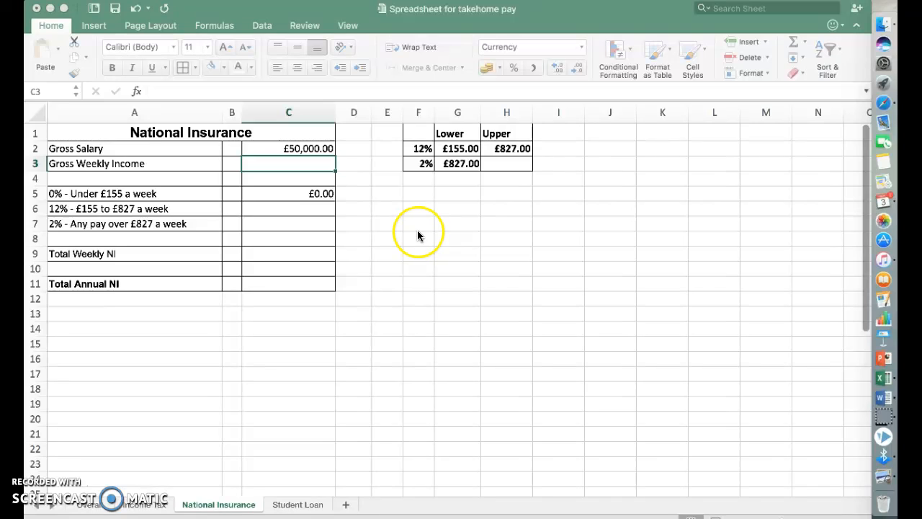
mouse_move(482, 239)
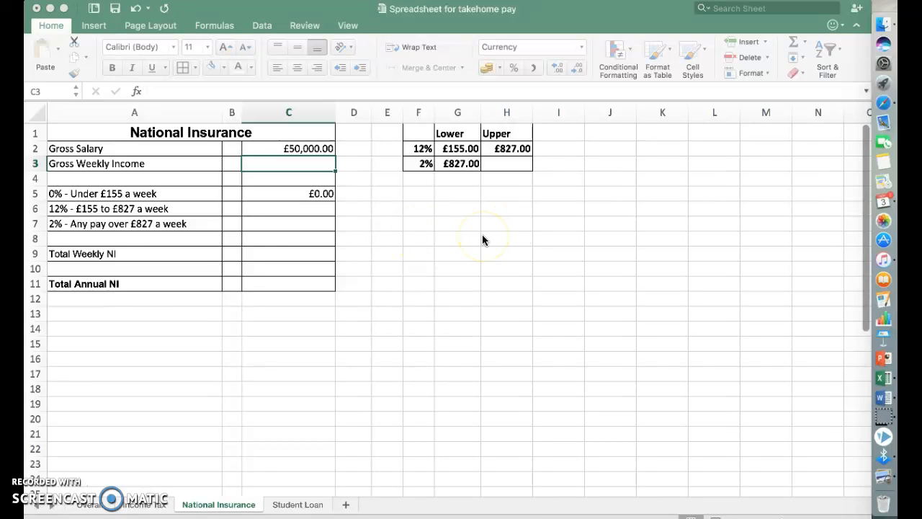
mouse_move(478, 239)
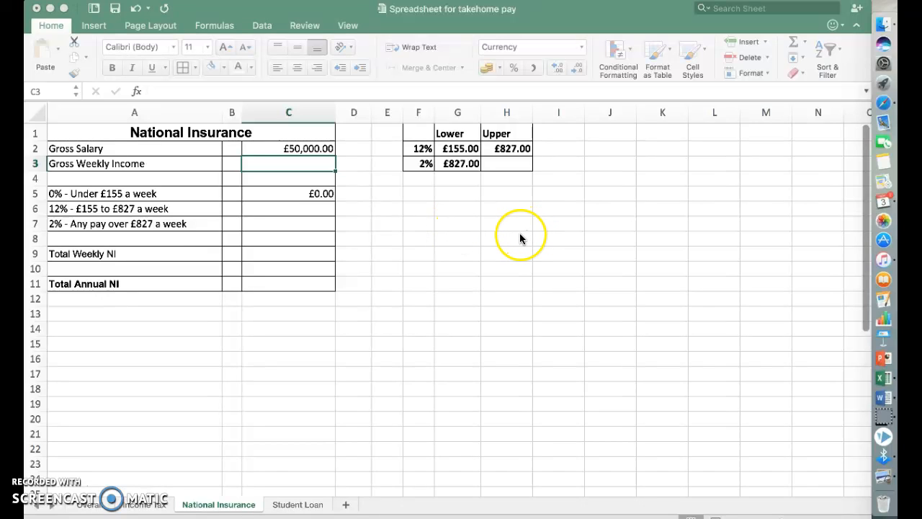
mouse_move(432, 151)
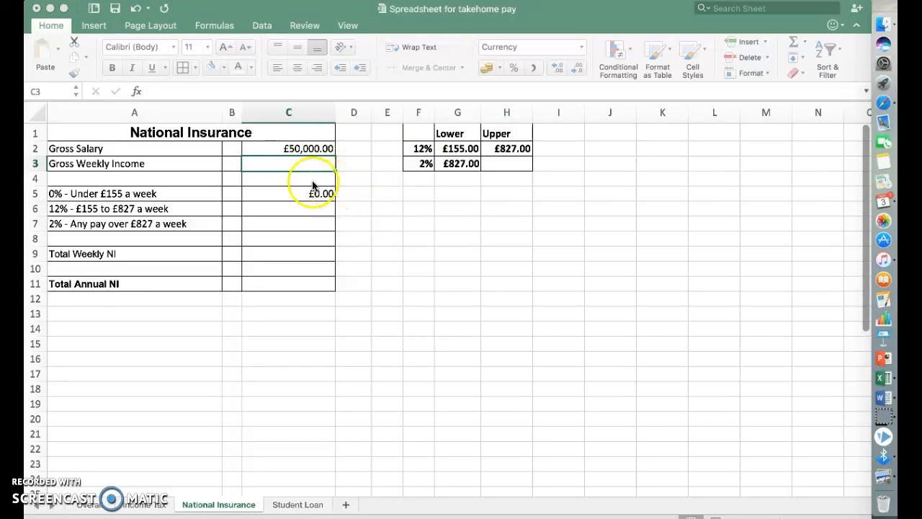
mouse_move(296, 219)
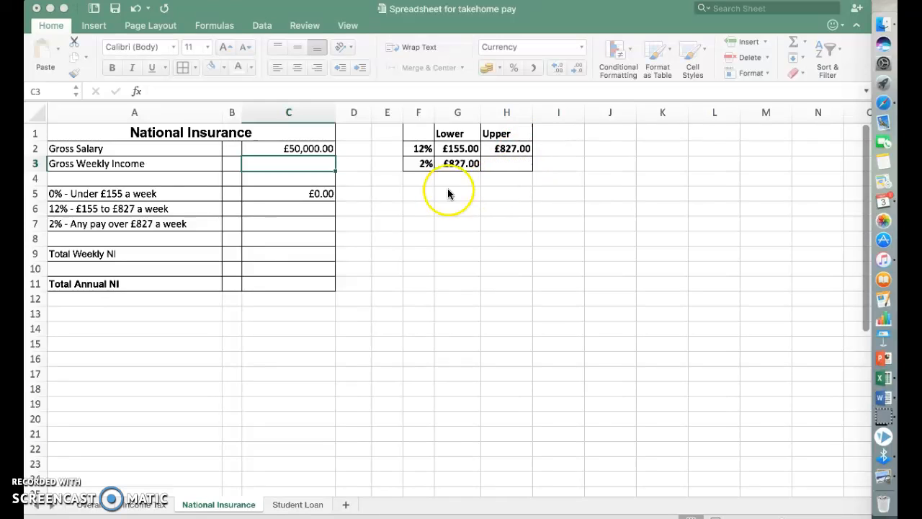
mouse_move(323, 200)
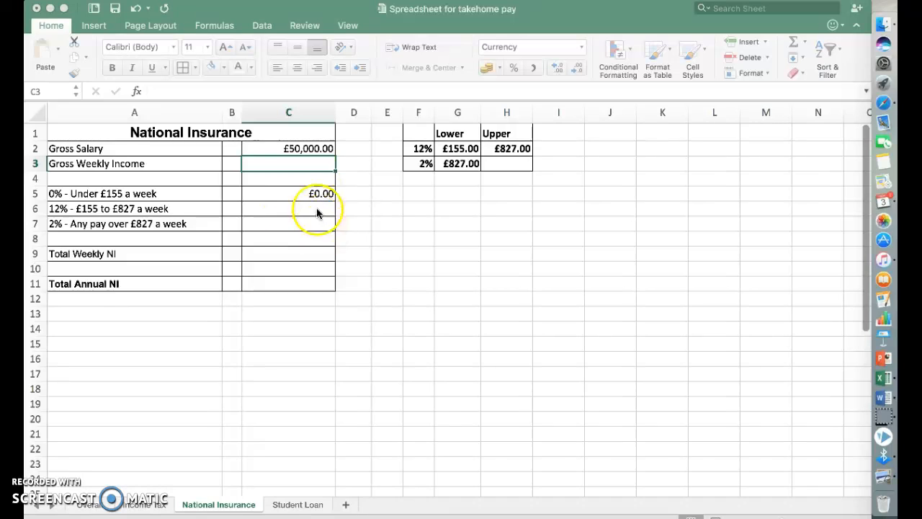
Enter a formula in C3 dividing the Gross Salary in C2 by the number of weeks, giving £961.54.
left_click(309, 148)
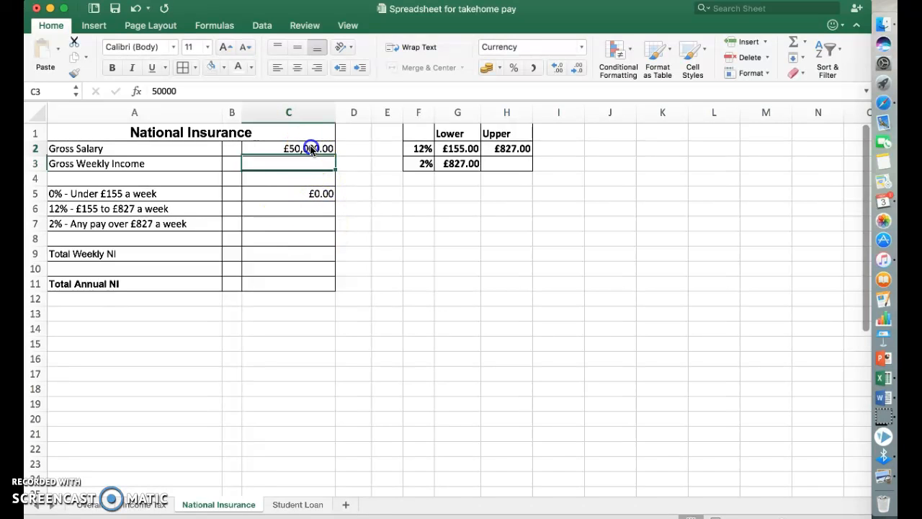
key("Return")
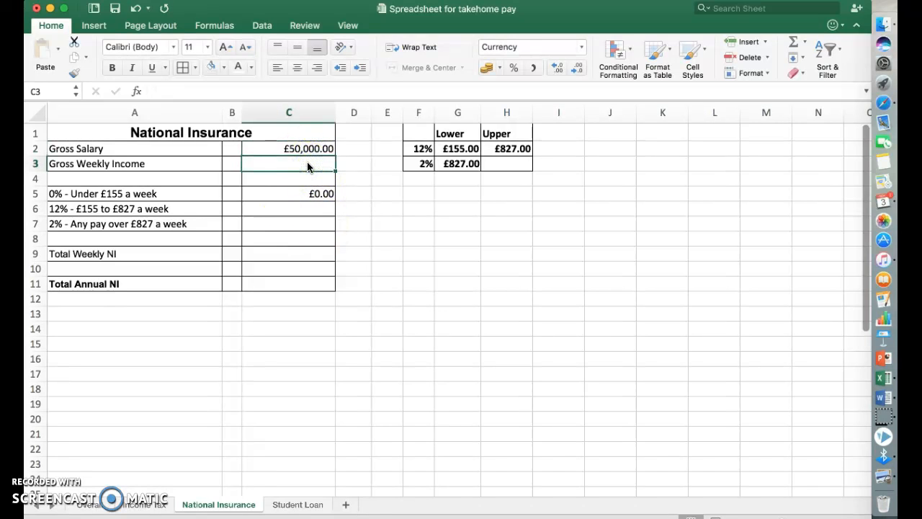
mouse_move(58, 152)
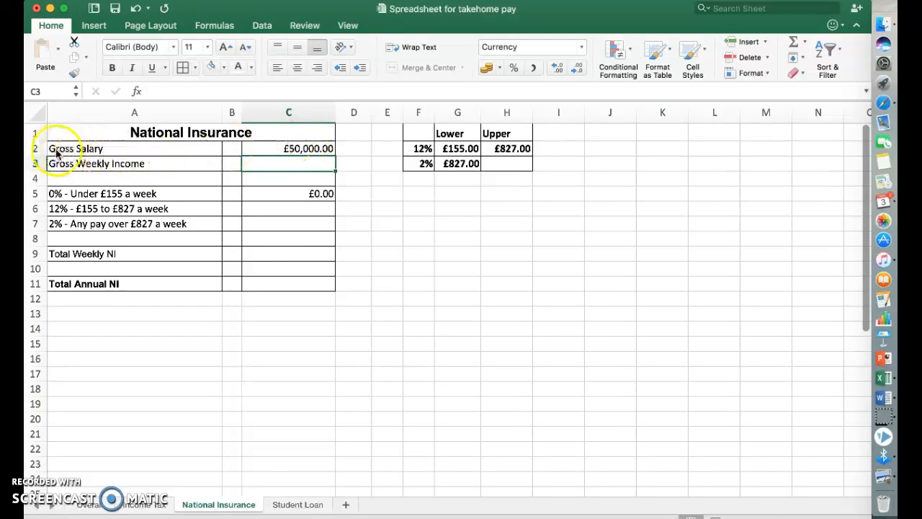
mouse_move(137, 152)
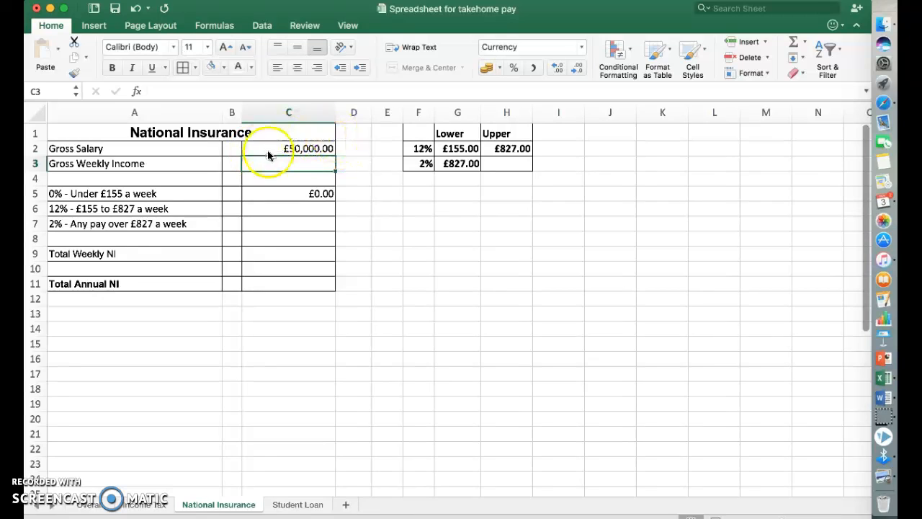
mouse_move(454, 199)
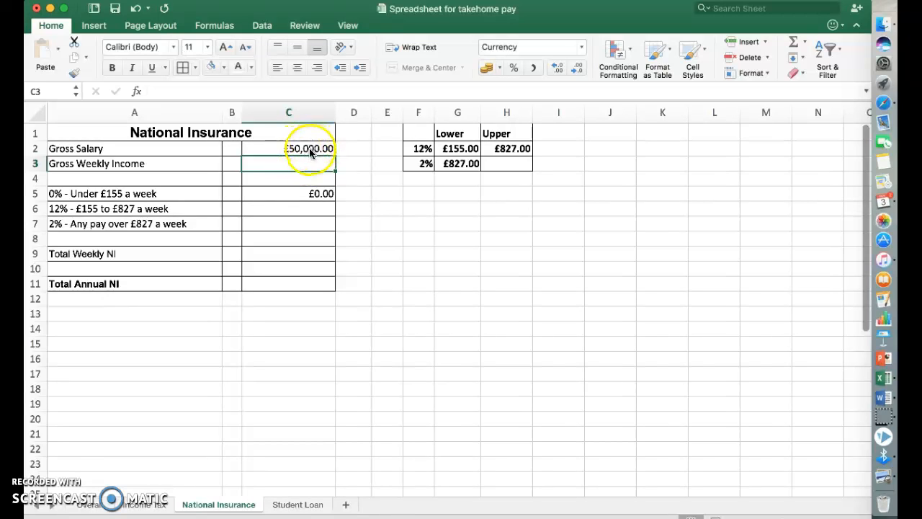
left_click(288, 149)
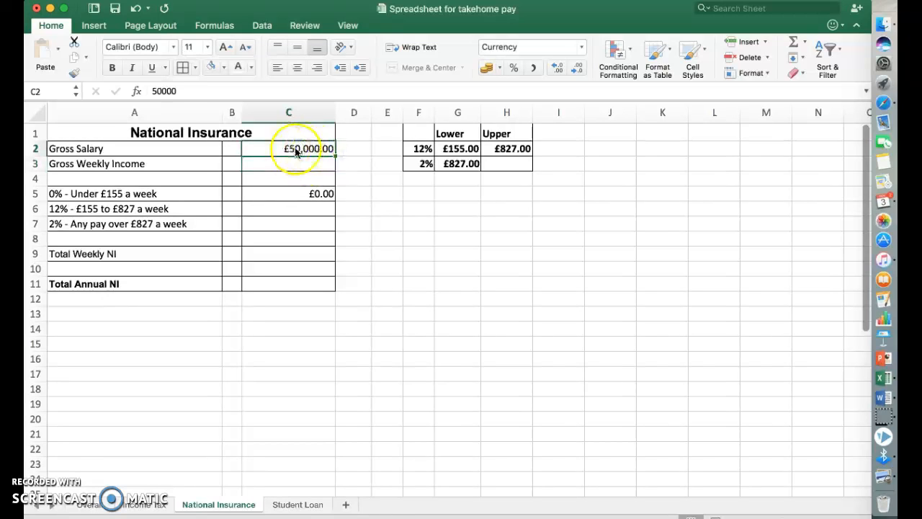
left_click(289, 164)
type("=C2")
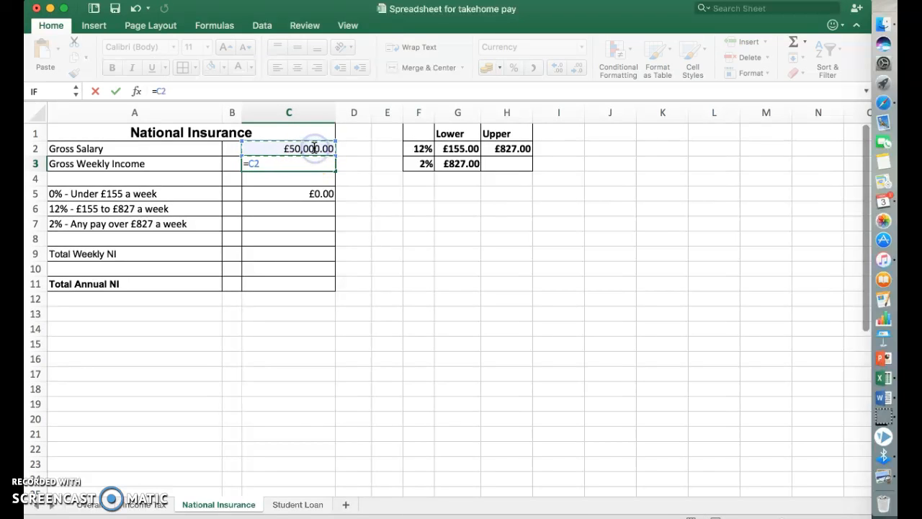
type("/")
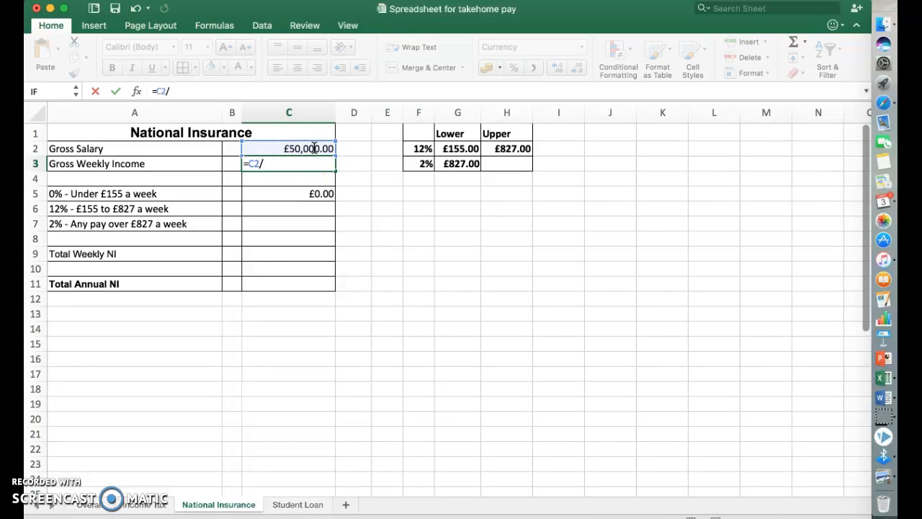
key("Return")
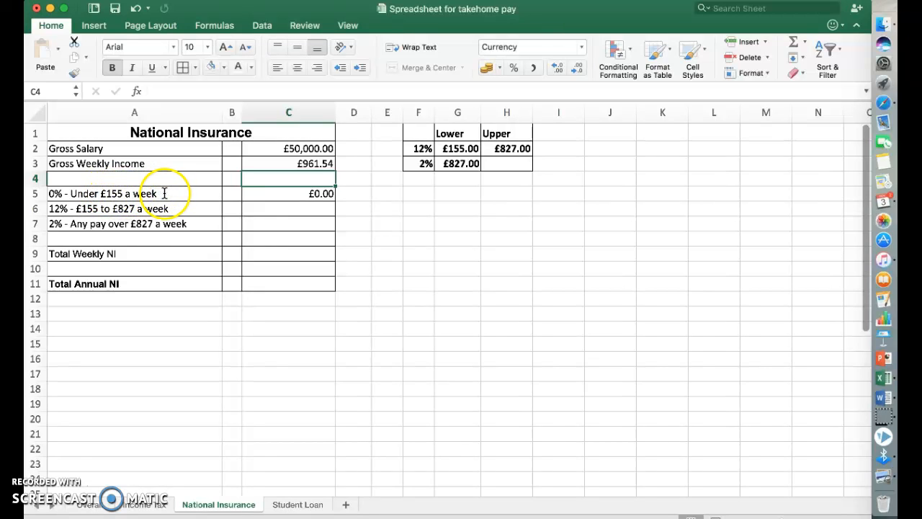
mouse_move(79, 200)
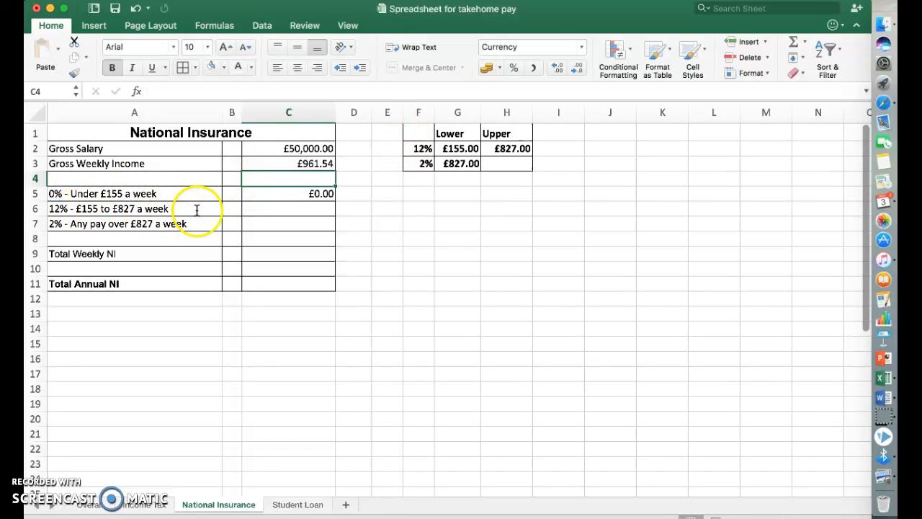
mouse_move(80, 215)
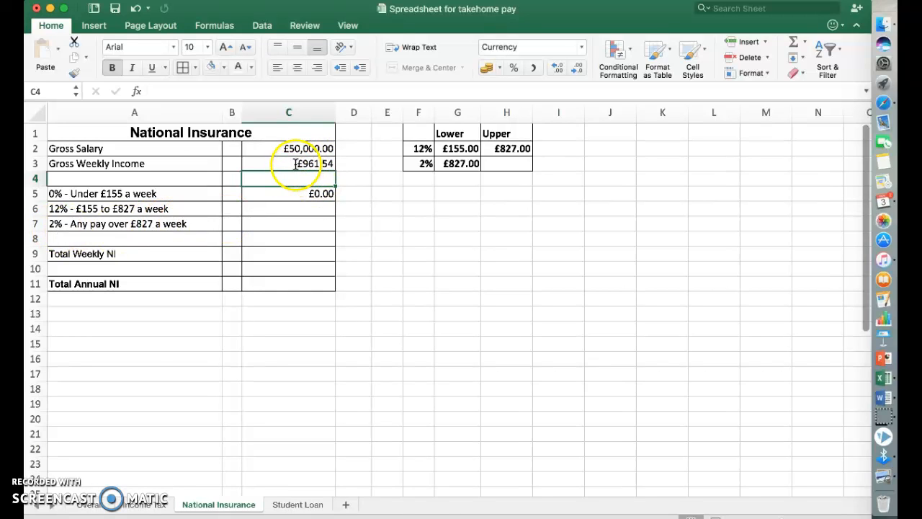
mouse_move(103, 219)
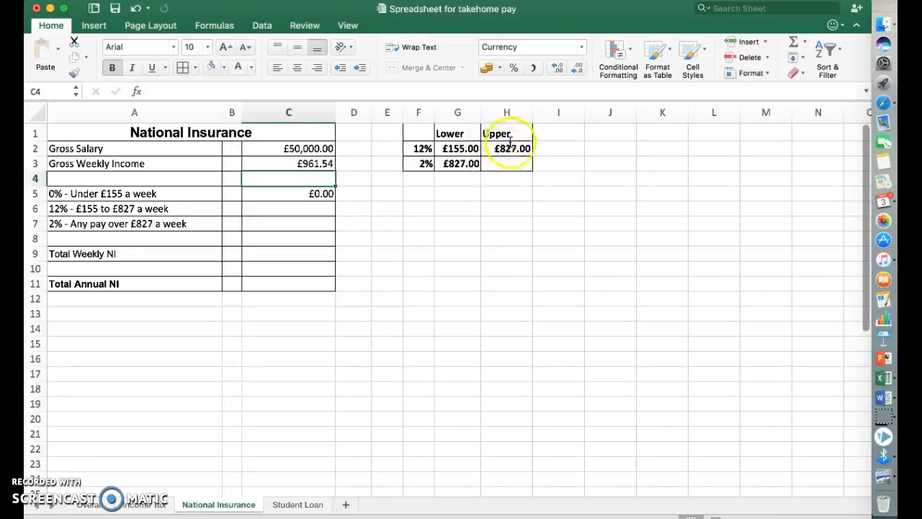
mouse_move(261, 209)
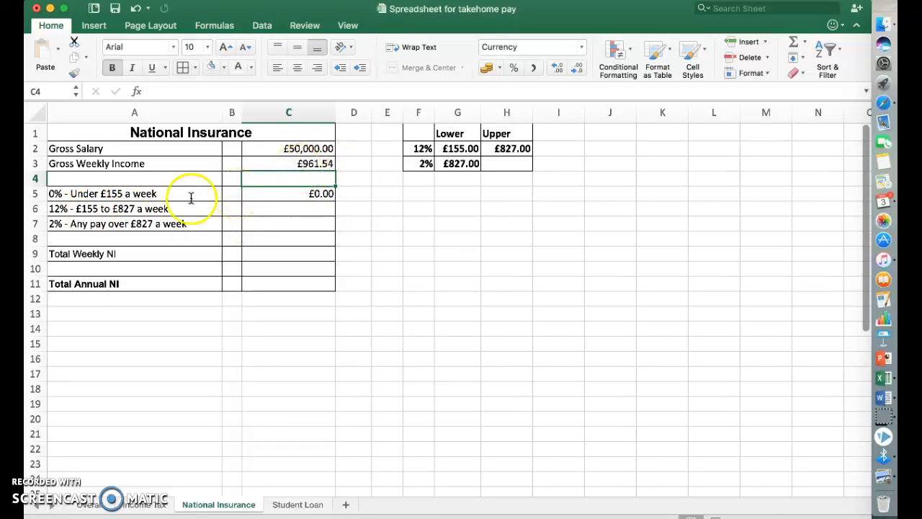
mouse_move(79, 209)
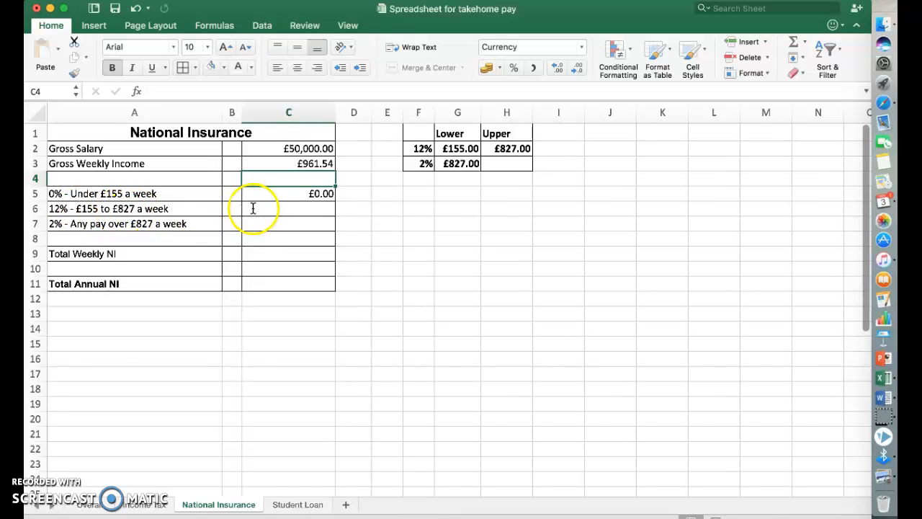
mouse_move(103, 209)
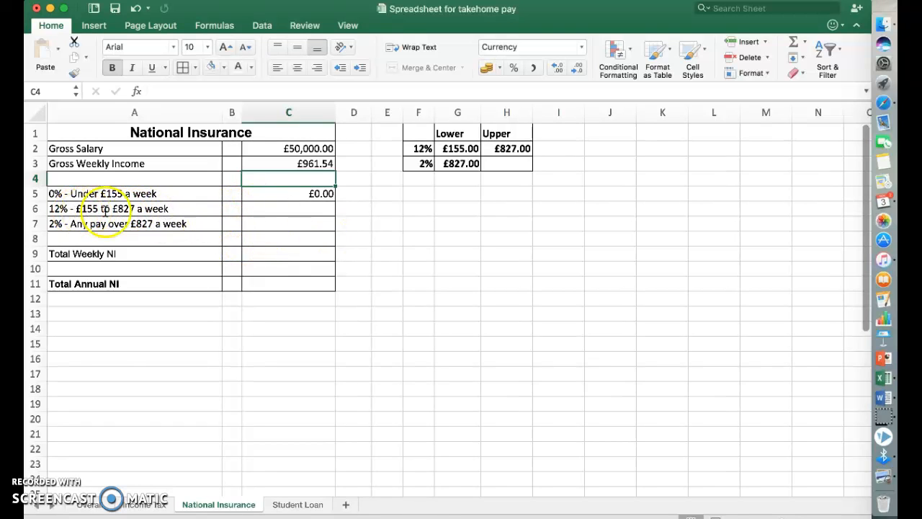
mouse_move(280, 209)
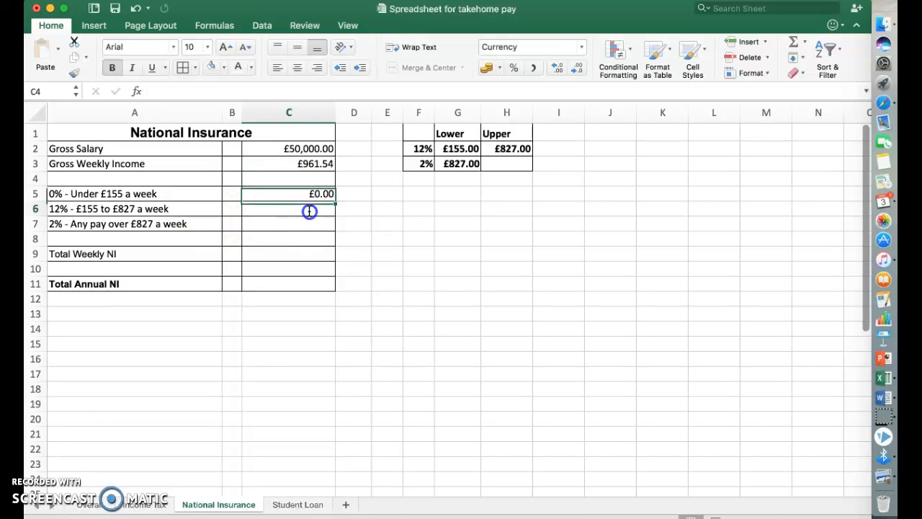
left_click(288, 209)
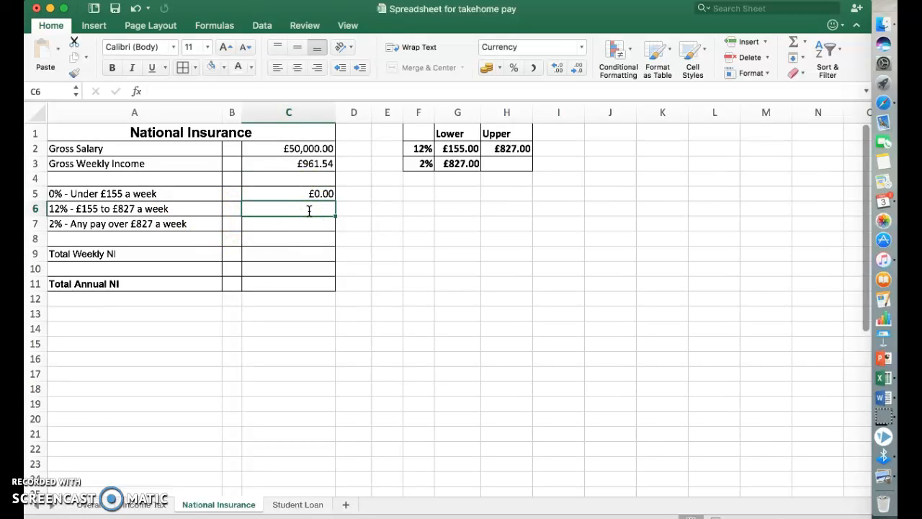
type("=(")
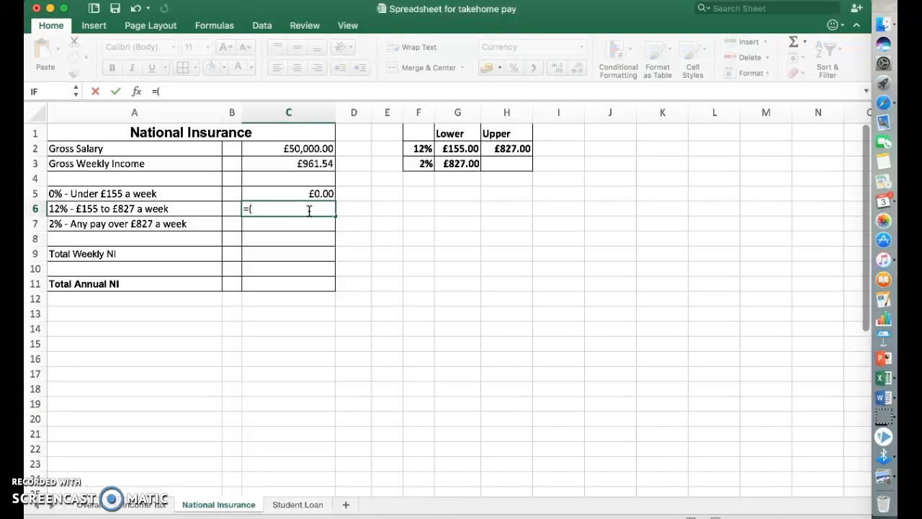
left_click(507, 148)
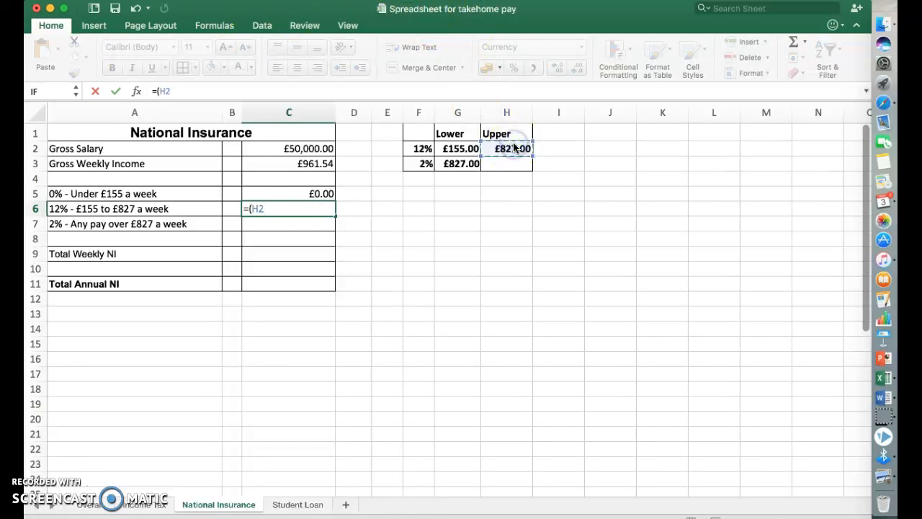
type("-")
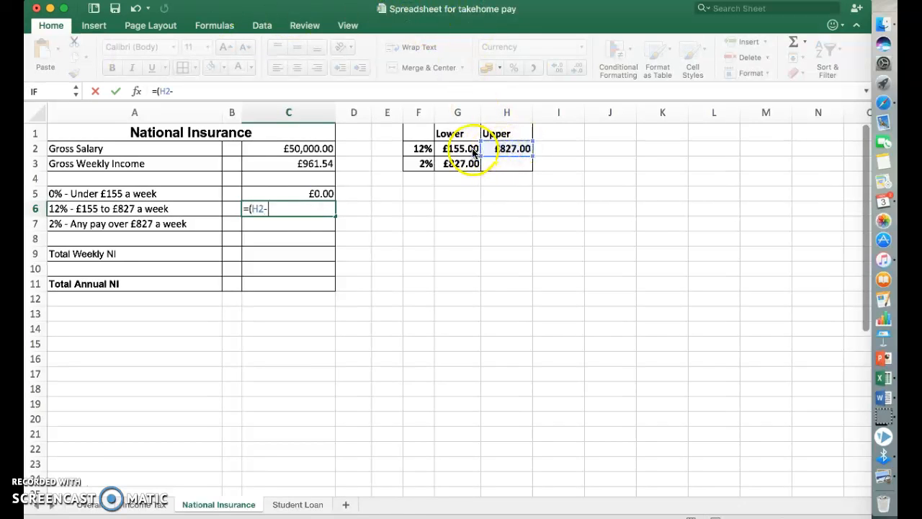
left_click(458, 149)
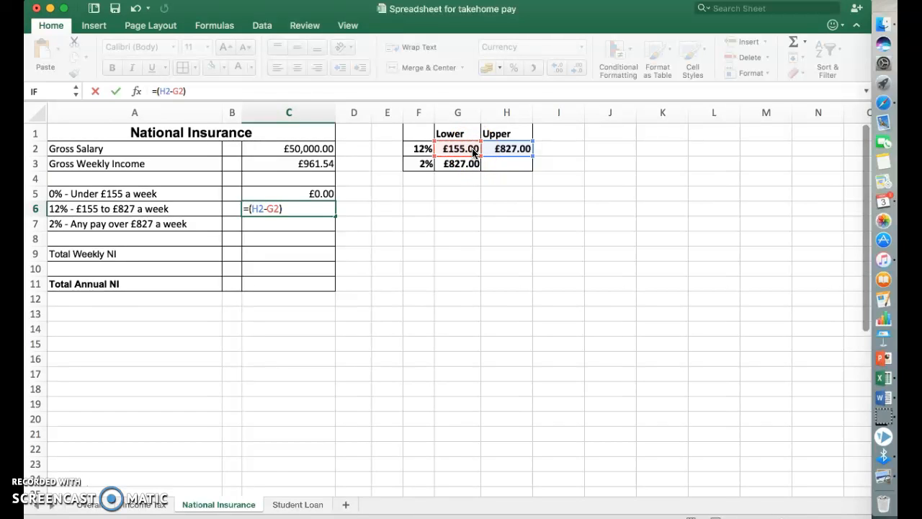
type("*")
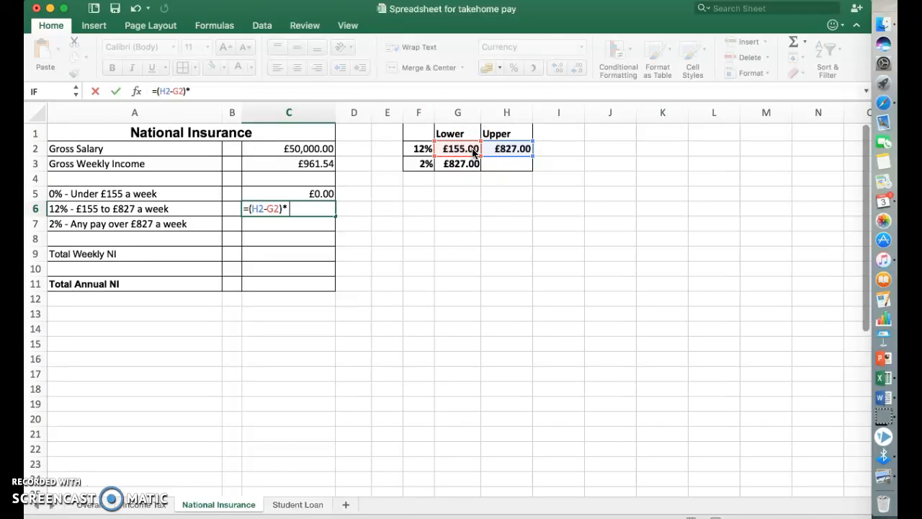
left_click(417, 148)
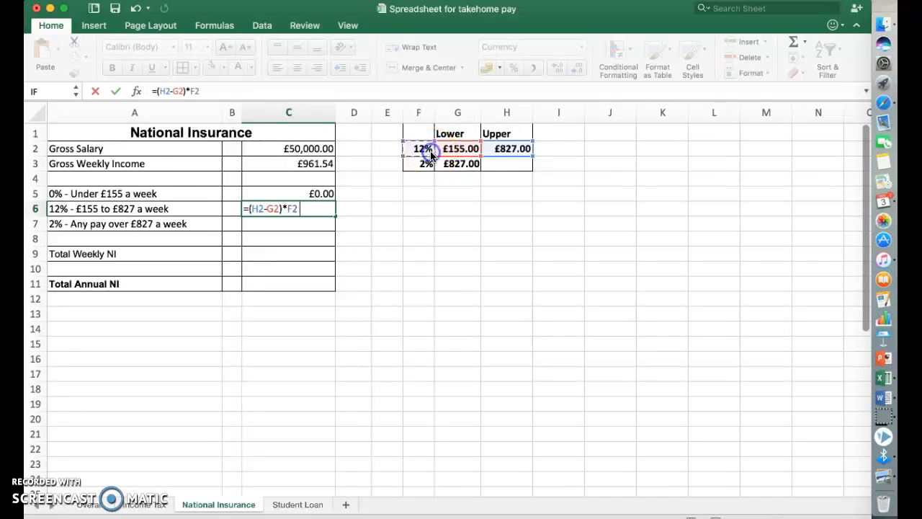
key("Return")
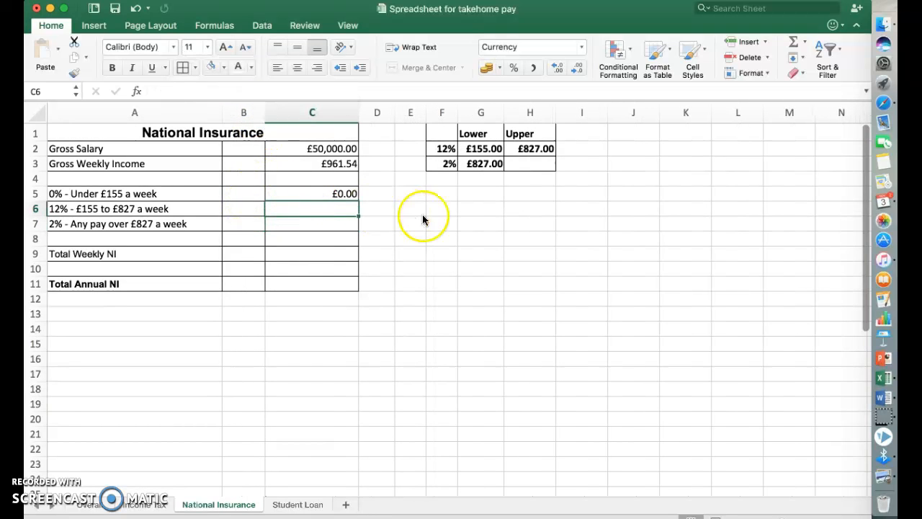
Fill the 12% band row with earnings =H2-G2 (£672.00) and NI =B6*F2 (£80.64).
left_click(242, 209)
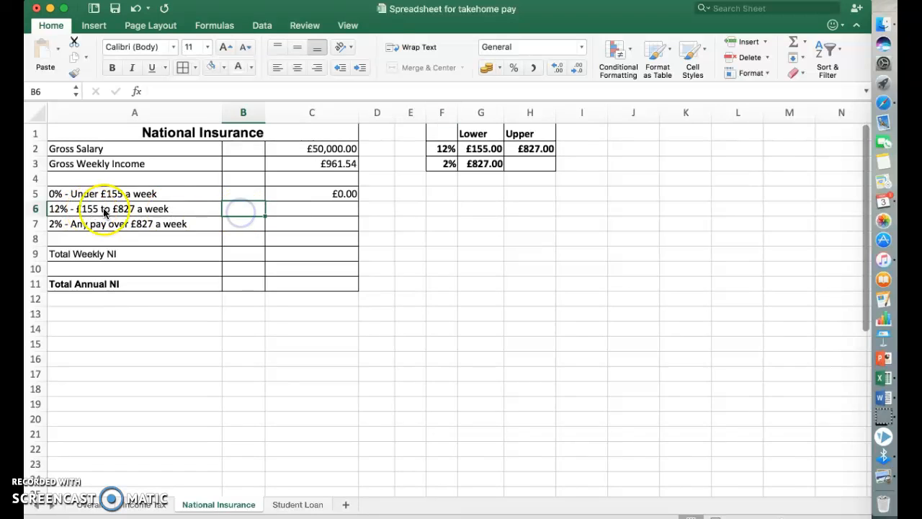
type("=")
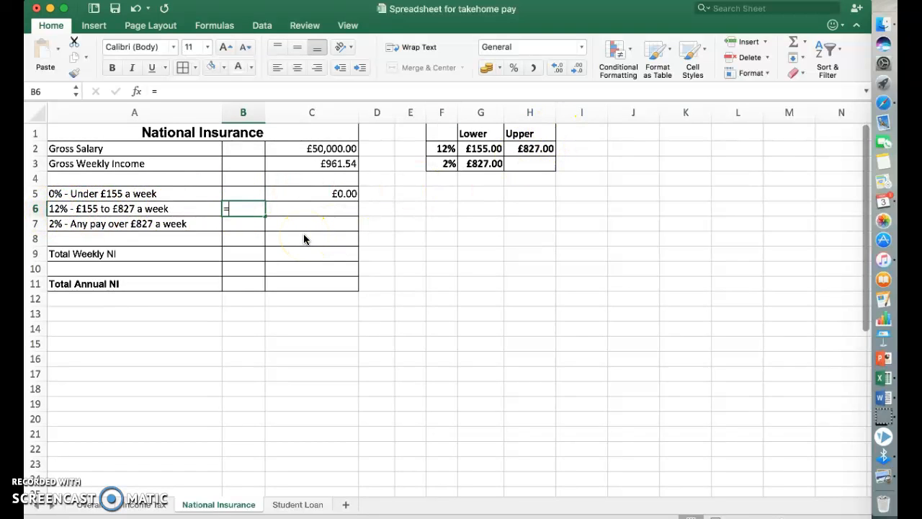
left_click(530, 148)
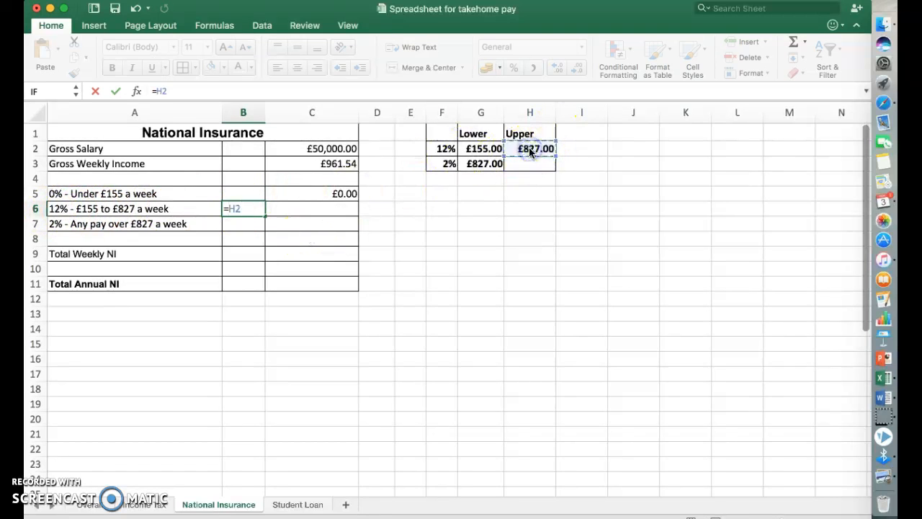
left_click(482, 148)
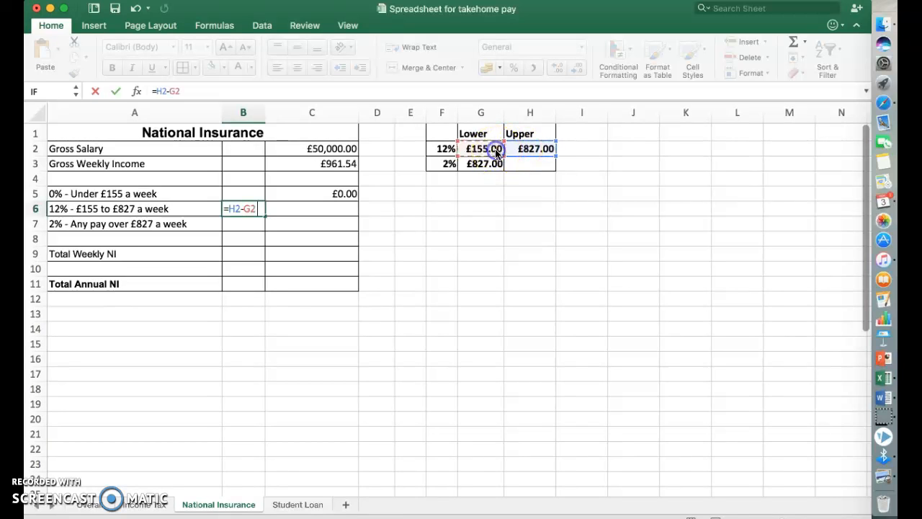
key("Return")
type("=B6*")
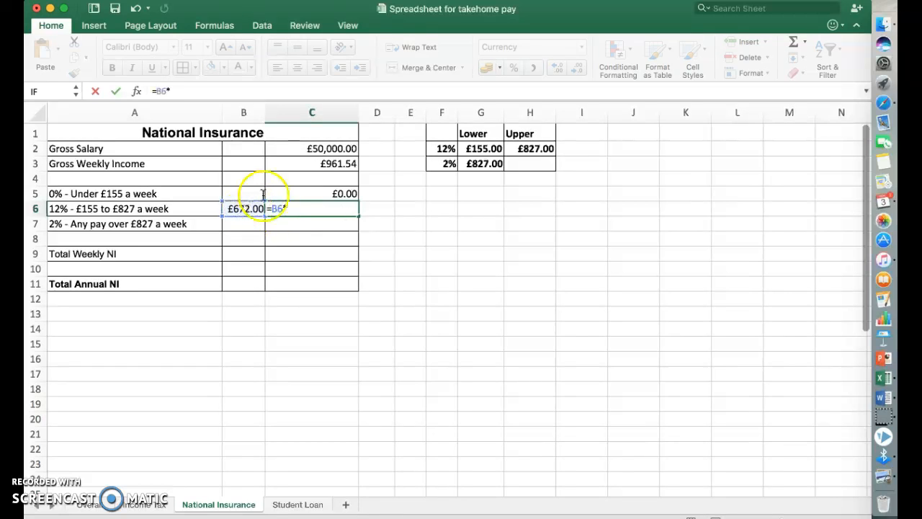
key("Return")
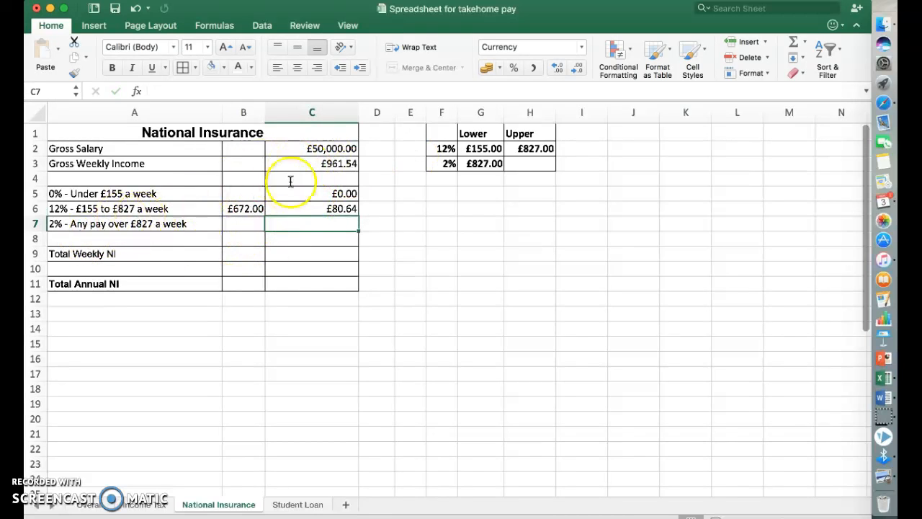
mouse_move(373, 164)
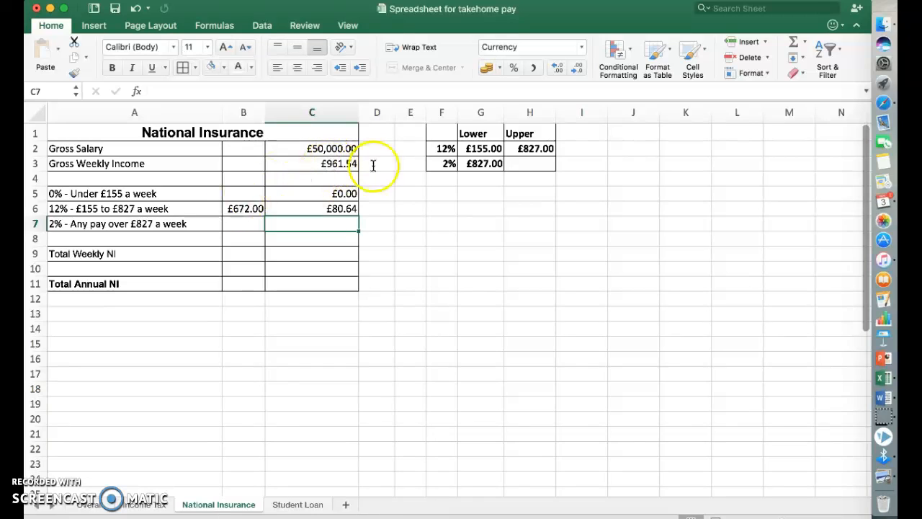
mouse_move(262, 184)
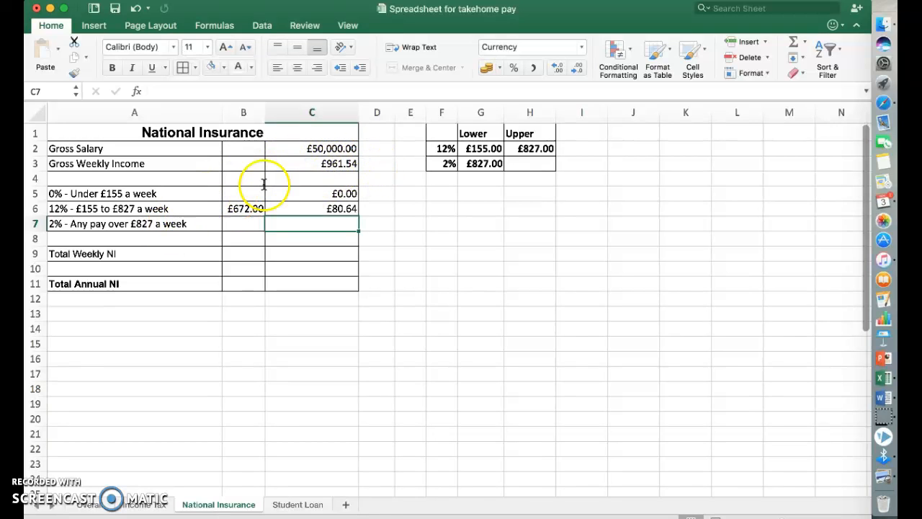
Fill the 2% band row with earnings =C3-H2 (£134.54) and NI =B7*F3 (£2.69).
left_click(243, 224)
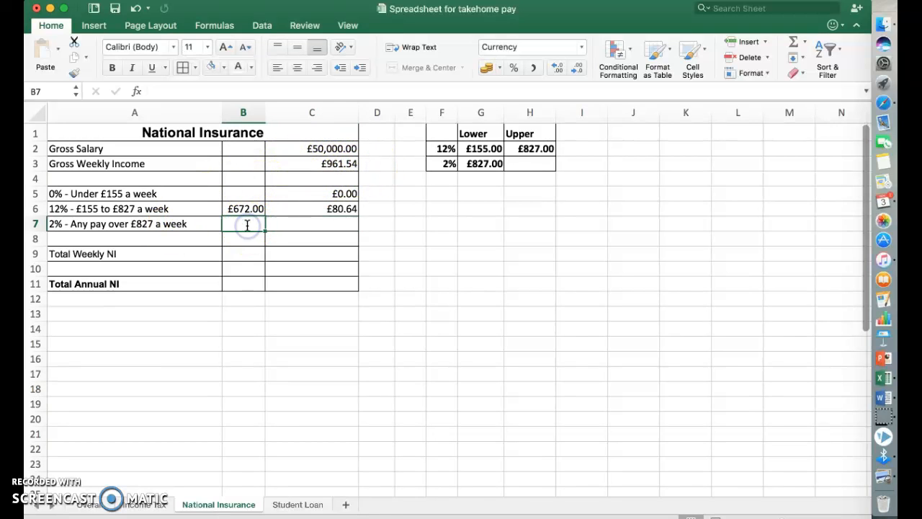
type("=C3")
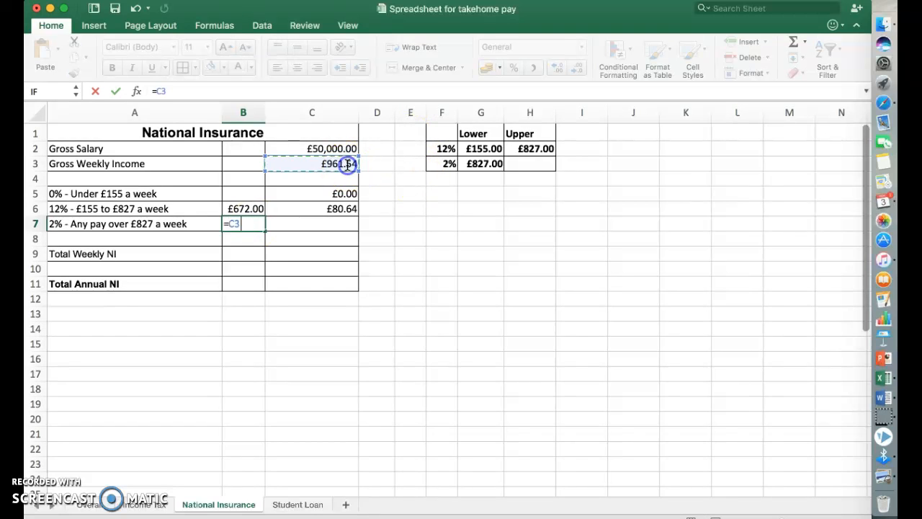
type("-")
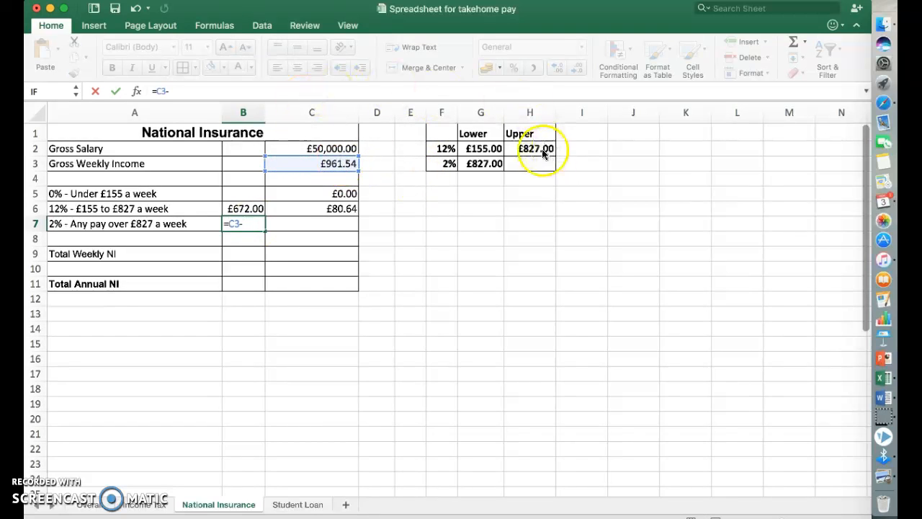
key("Return")
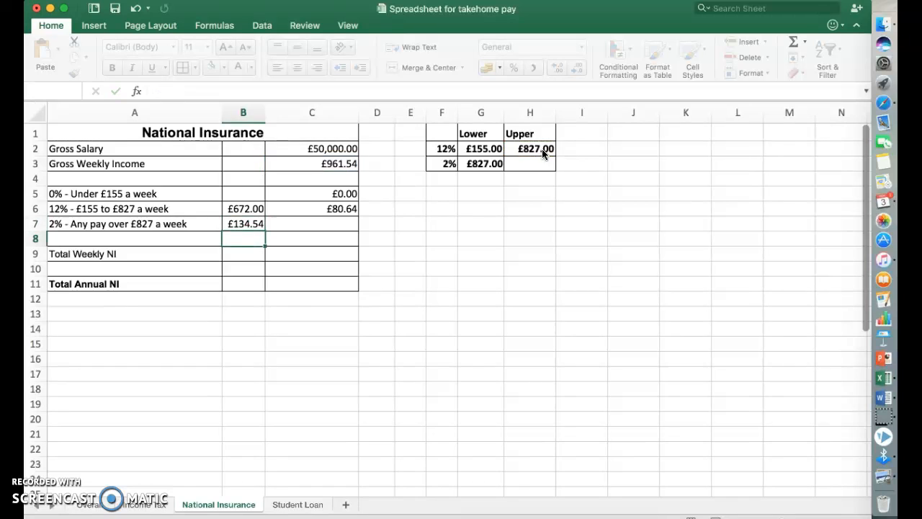
left_click(311, 223)
type("=B7")
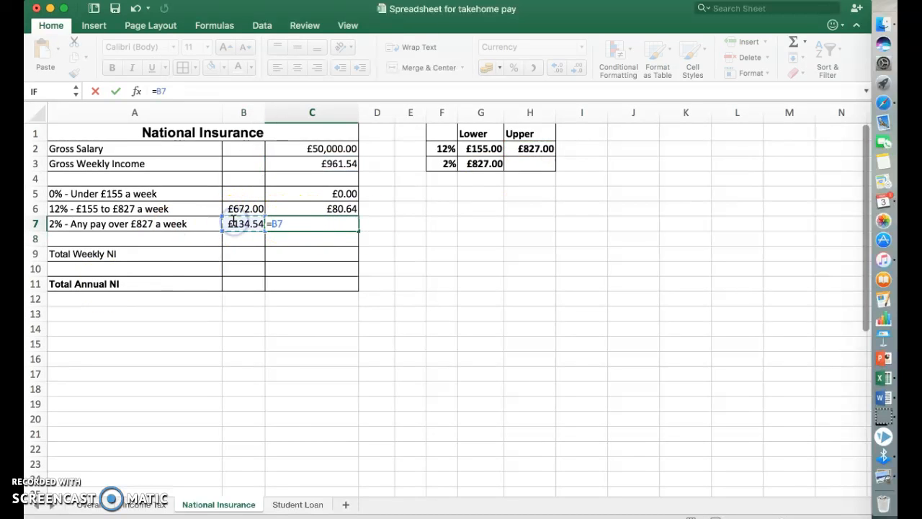
type("*")
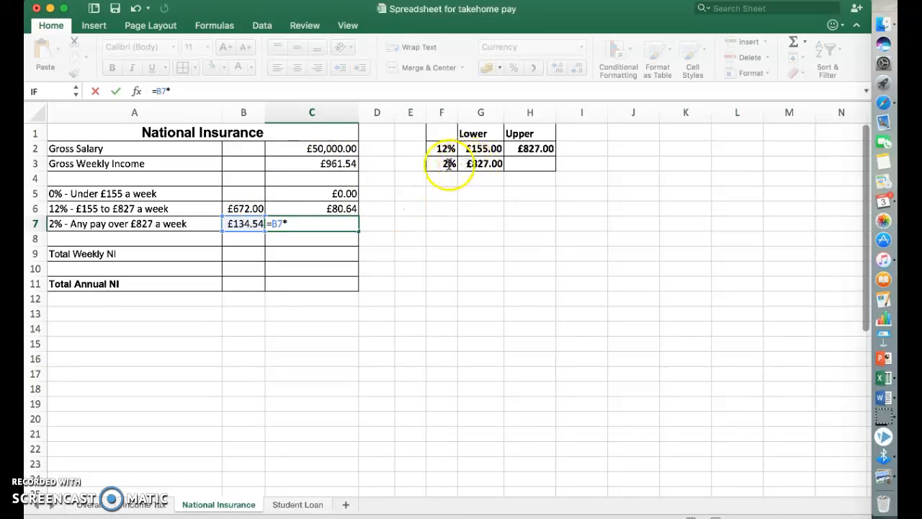
key("Return")
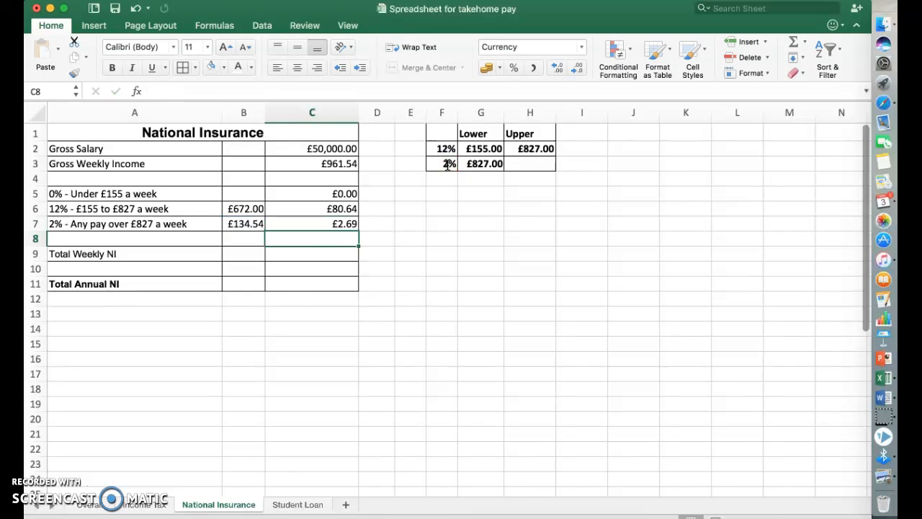
Total the band NI amounts in C9 to give weekly NI of £83.33.
left_click(312, 253)
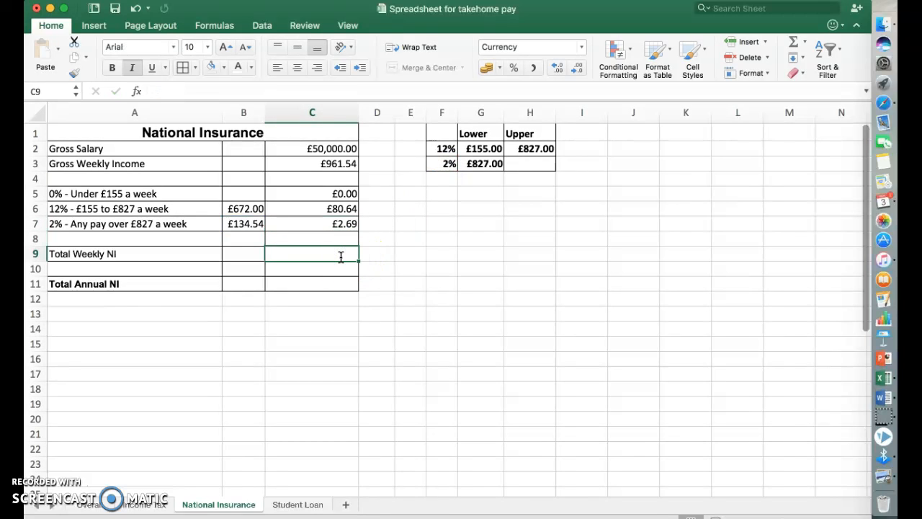
type("=C6+C7")
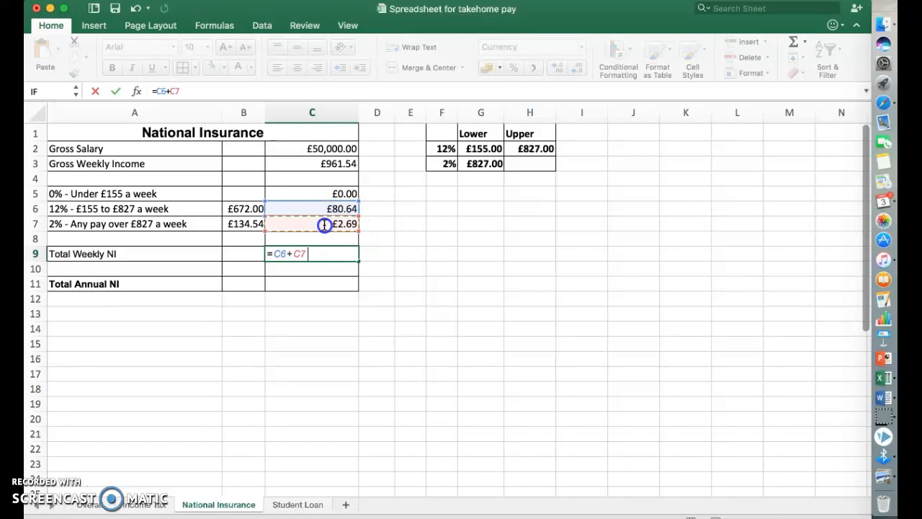
key("Return")
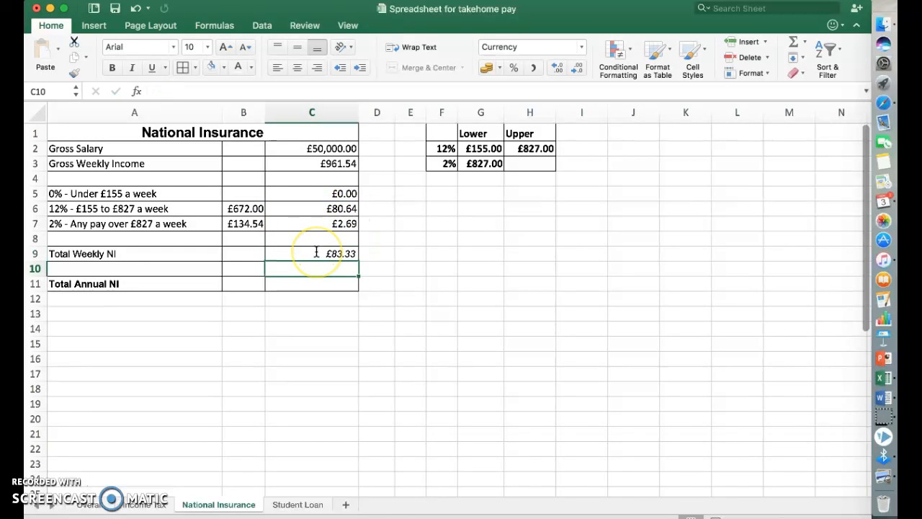
mouse_move(343, 193)
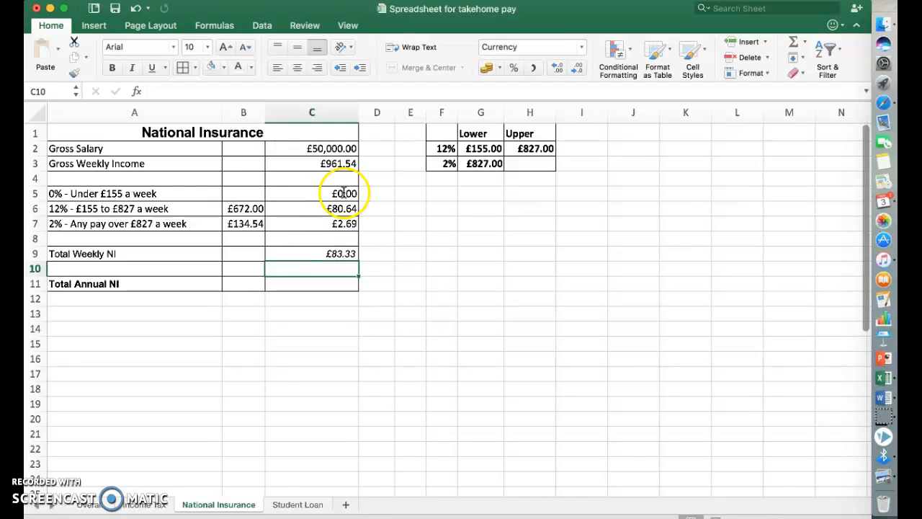
Calculate Total Annual NI in C11 as =C9*52, giving £4,333.20.
left_click(312, 282)
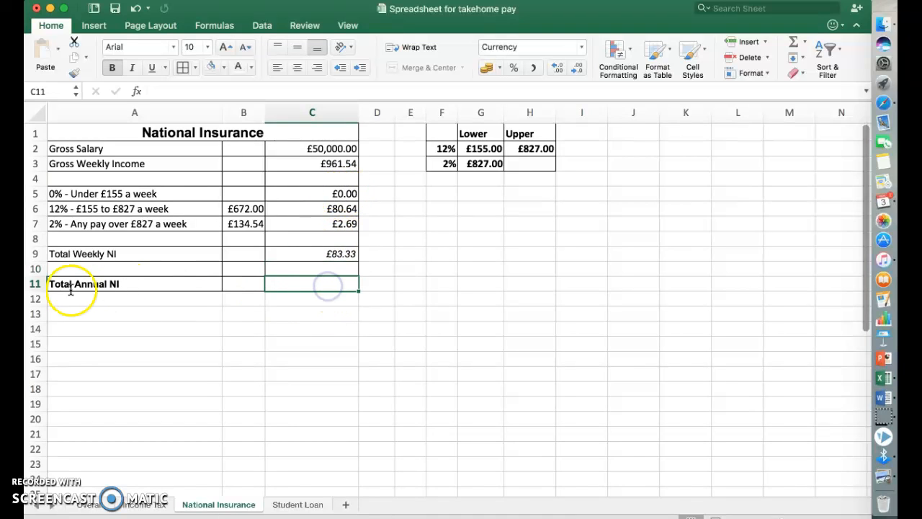
type("=")
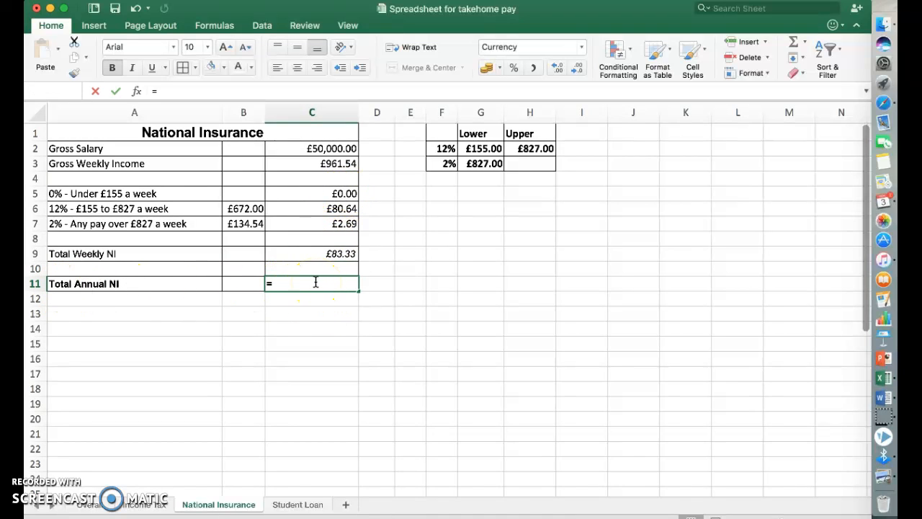
left_click(311, 254)
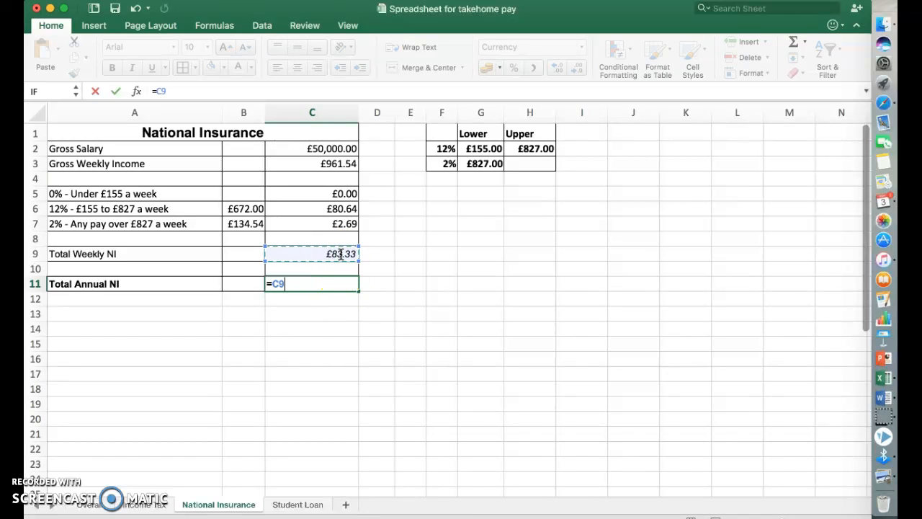
key("Return")
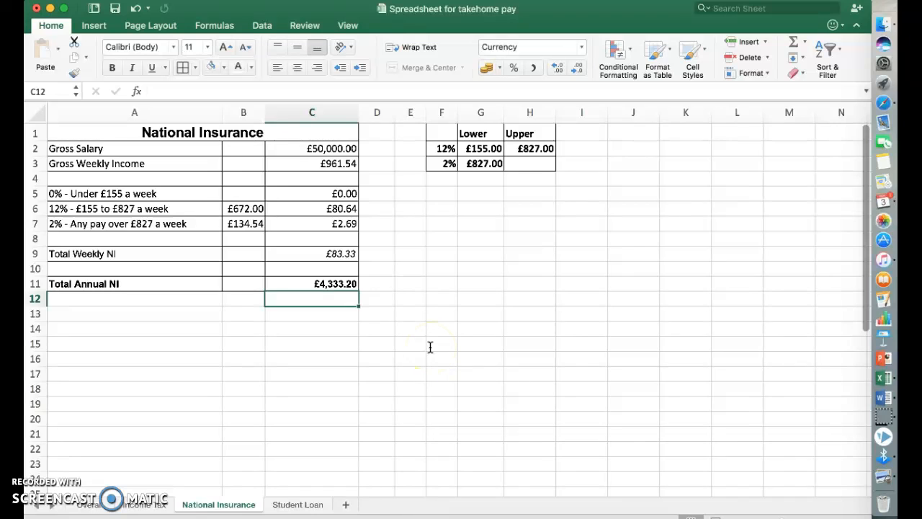
mouse_move(850, 274)
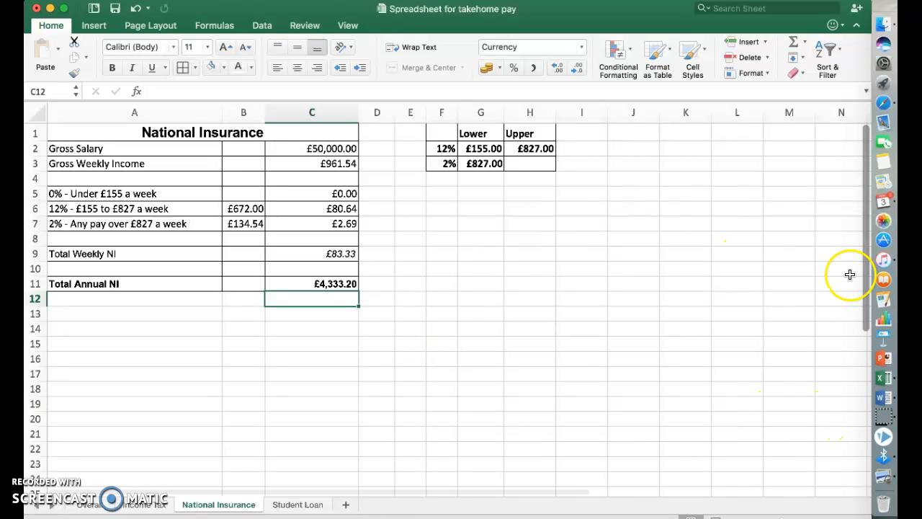
mouse_move(784, 137)
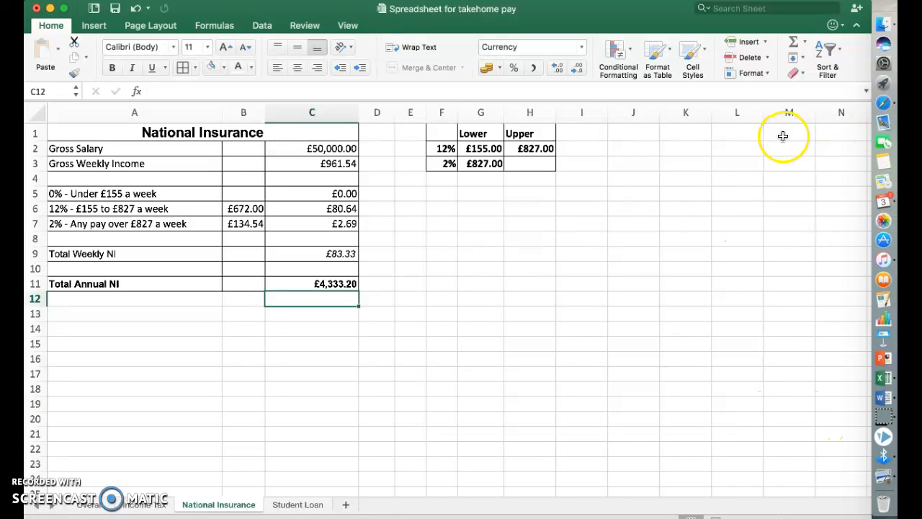
mouse_move(795, 148)
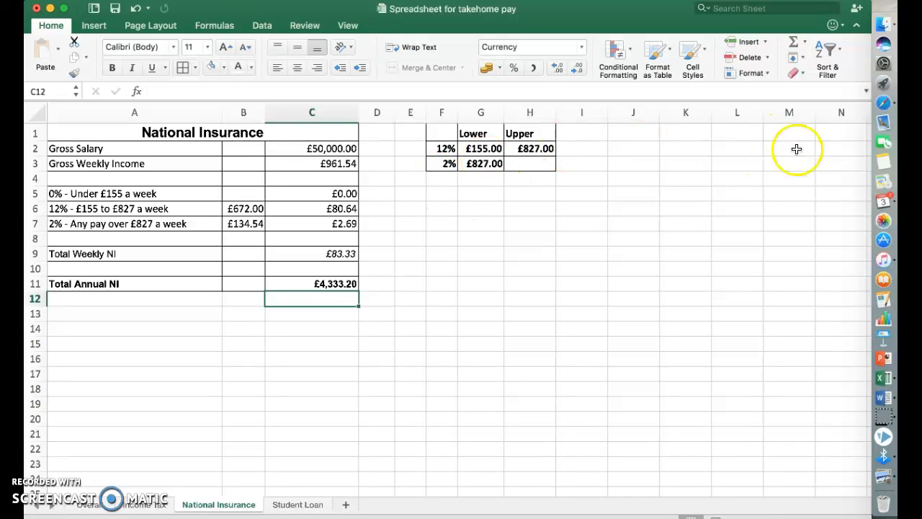
mouse_move(890, 108)
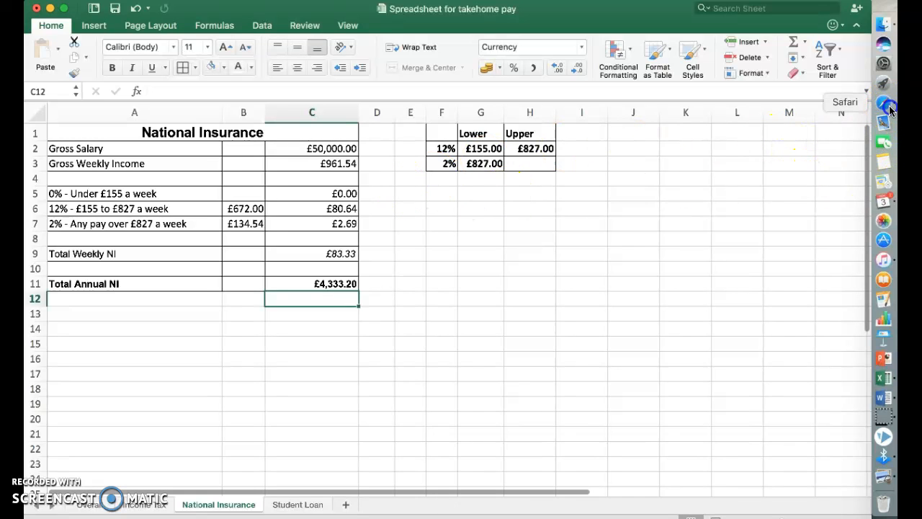
Switch to Safari and restart the HMRC National Insurance calculator.
left_click(884, 107)
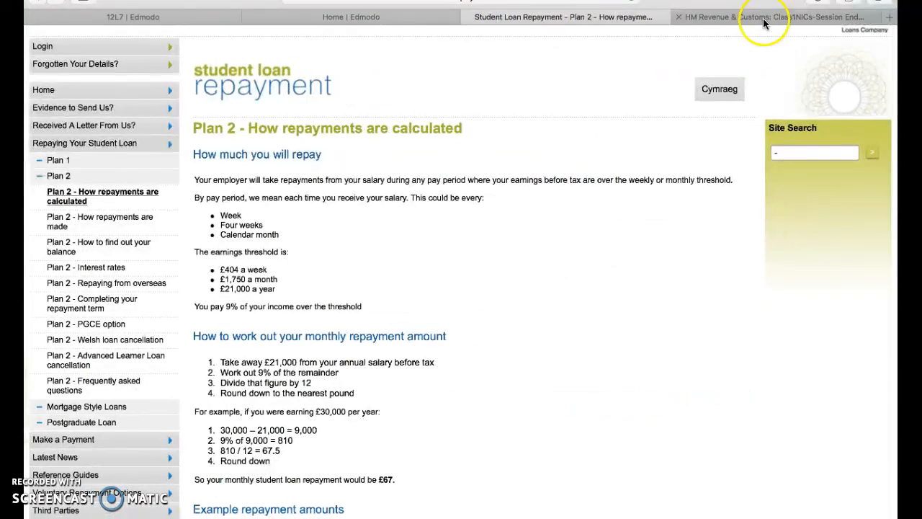
left_click(770, 17)
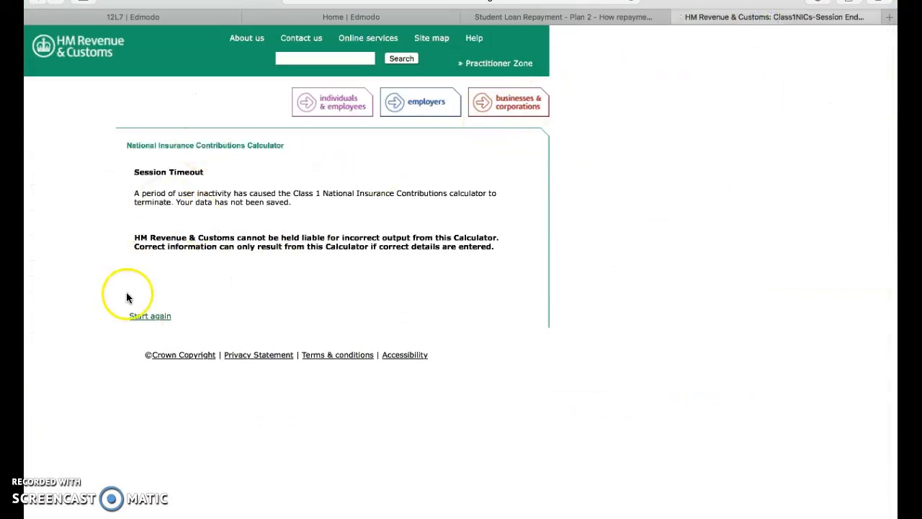
left_click(150, 315)
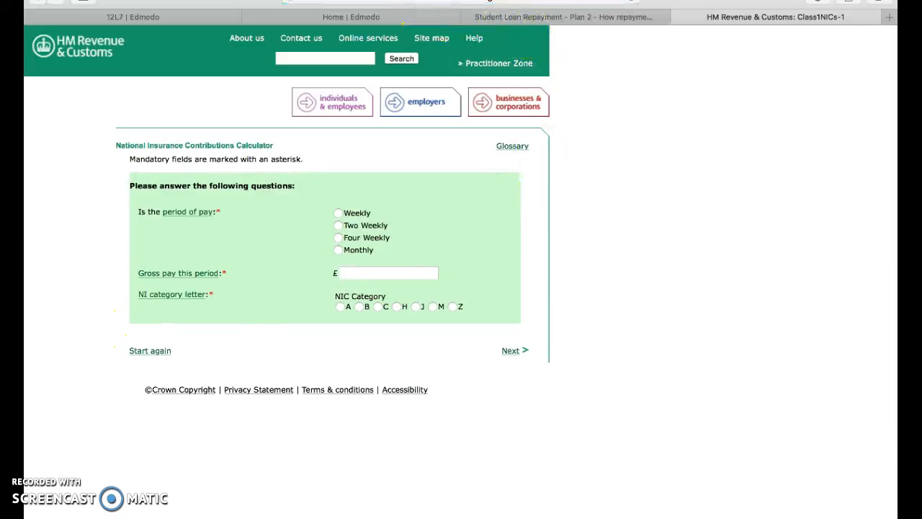
mouse_move(432, 37)
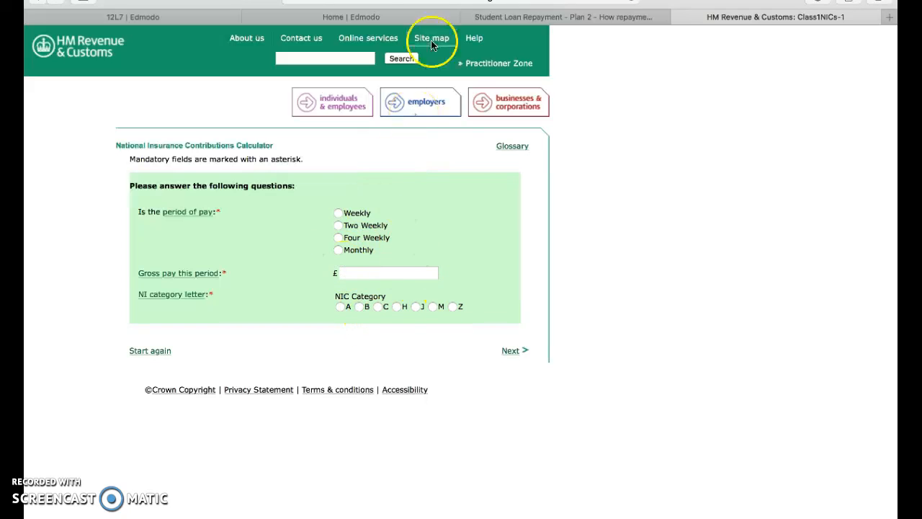
mouse_move(294, 309)
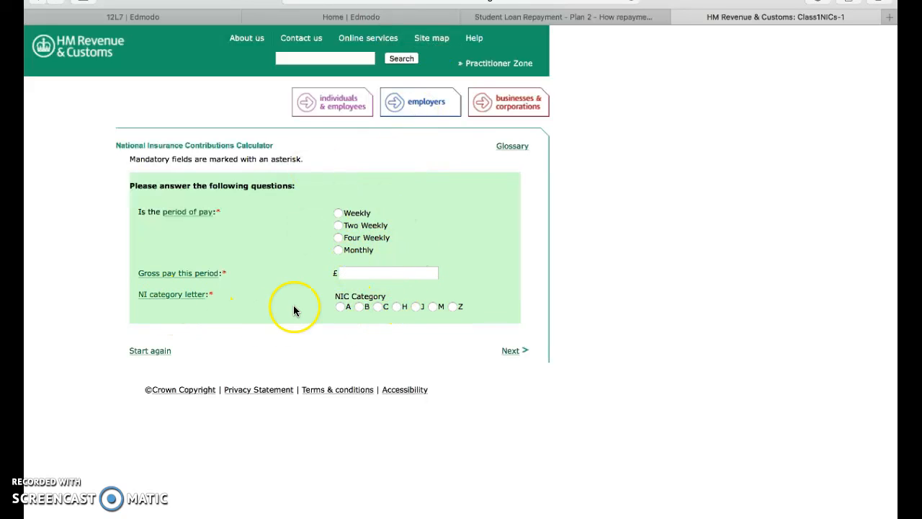
Fill the HMRC form with category letter A, weekly pay period and gross pay 961.54.
left_click(341, 306)
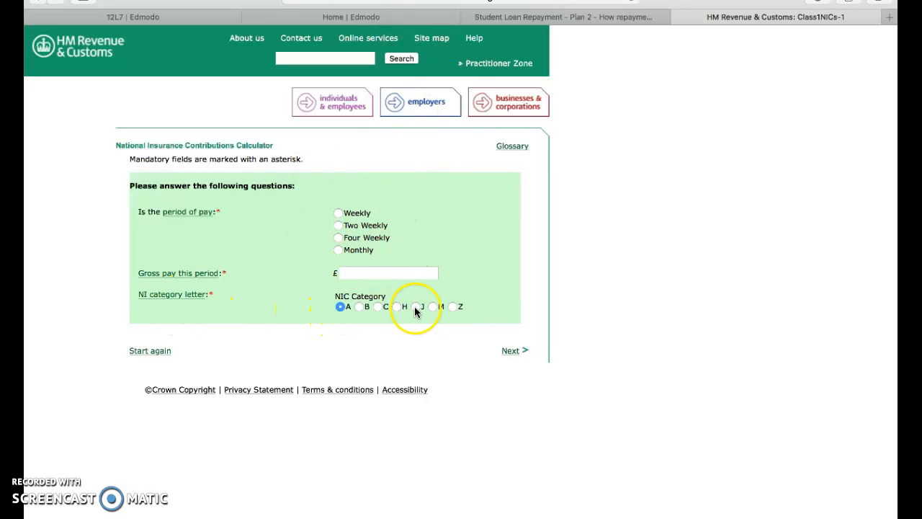
mouse_move(462, 310)
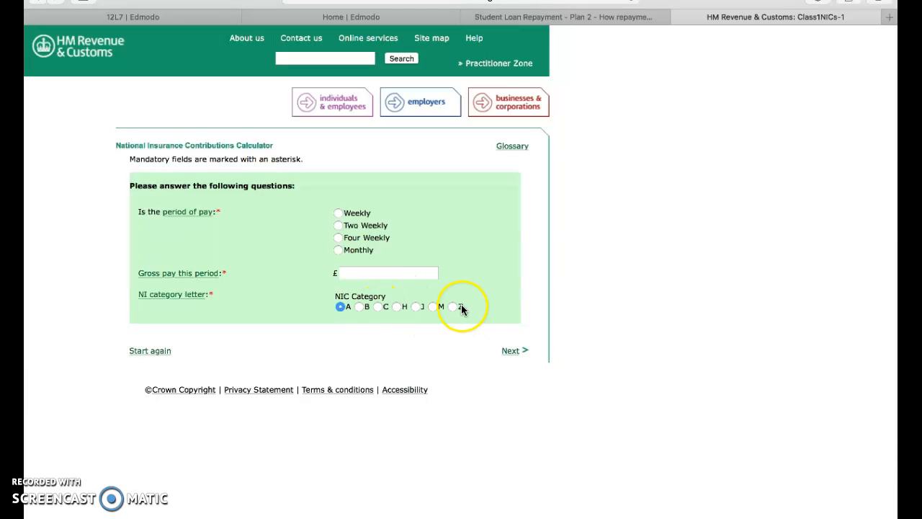
mouse_move(352, 253)
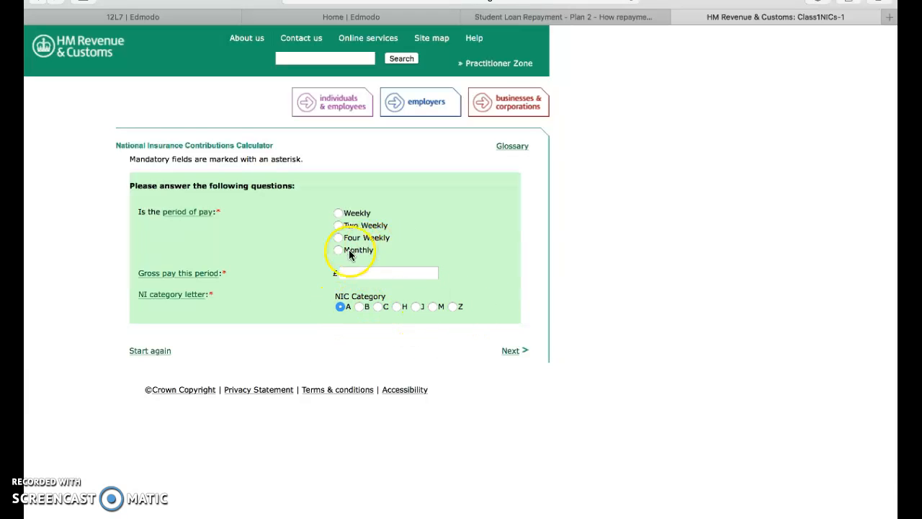
left_click(337, 213)
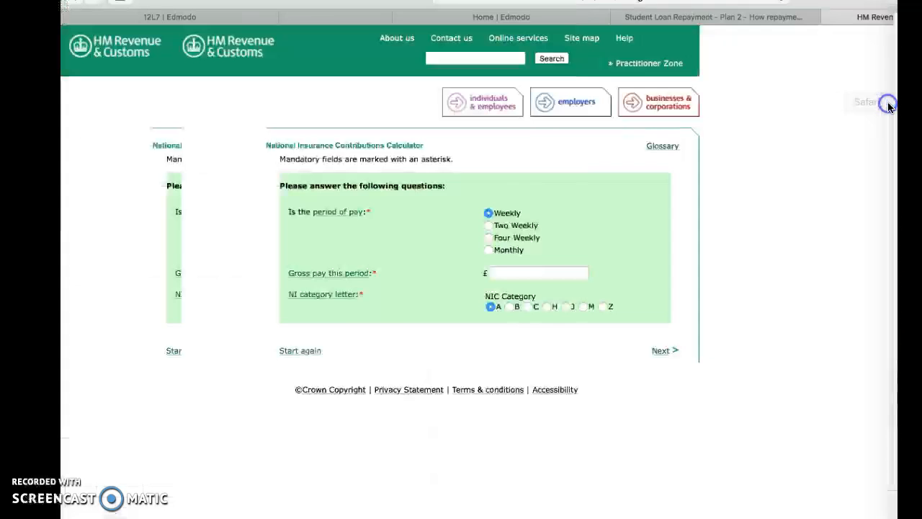
type("9")
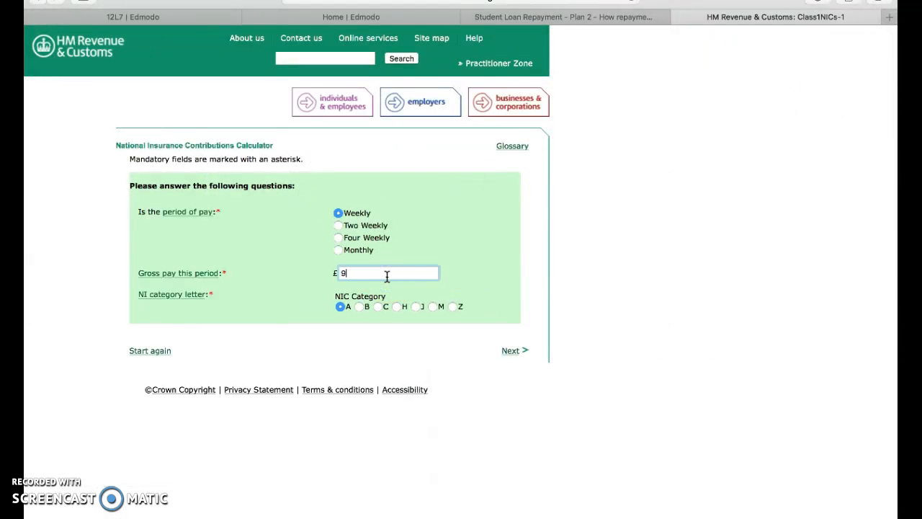
type("961.54")
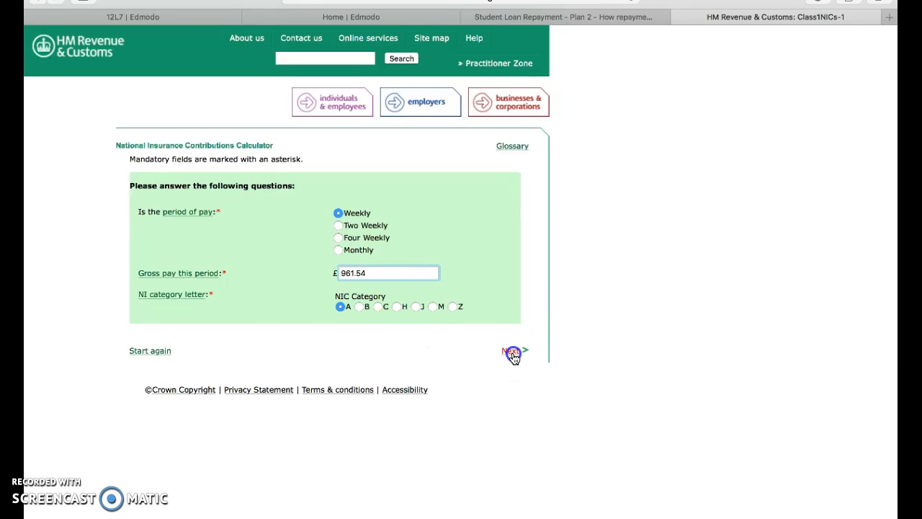
Submit the details to show employee contributions due of £83.33, matching Excel.
left_click(512, 352)
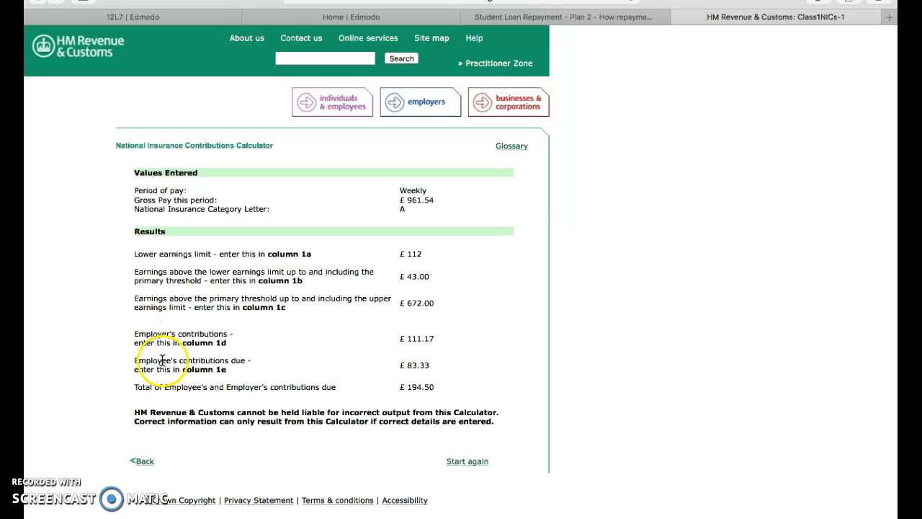
mouse_move(144, 360)
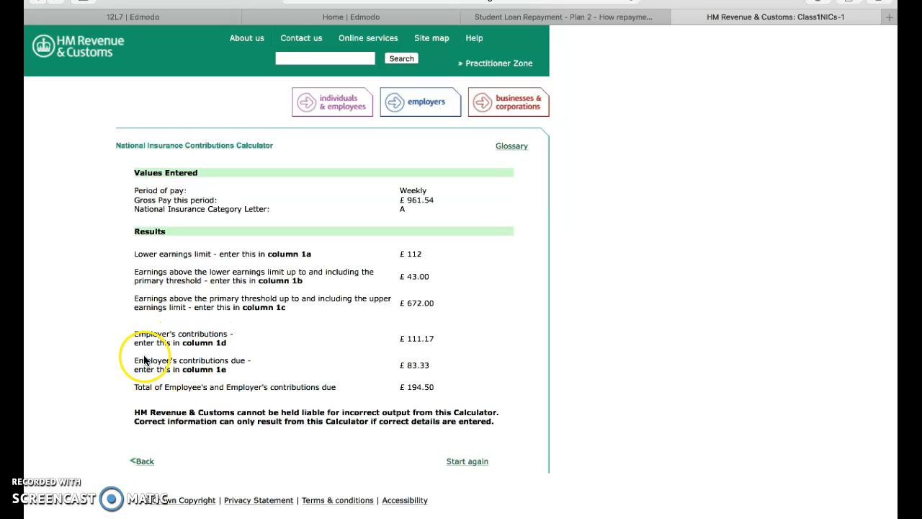
mouse_move(416, 369)
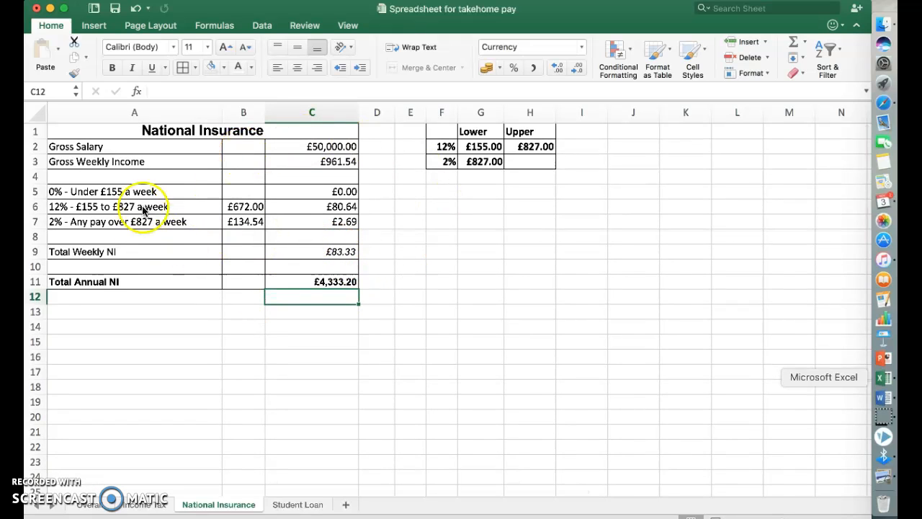
mouse_move(544, 166)
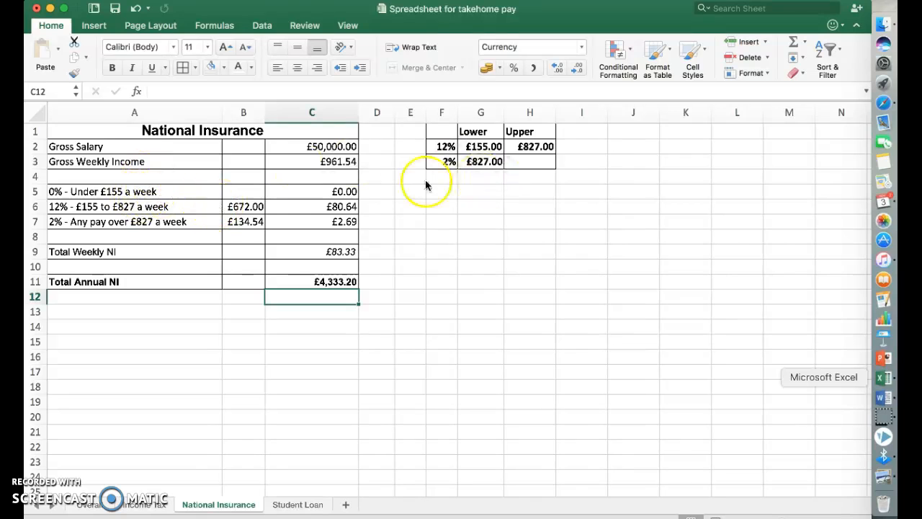
mouse_move(339, 147)
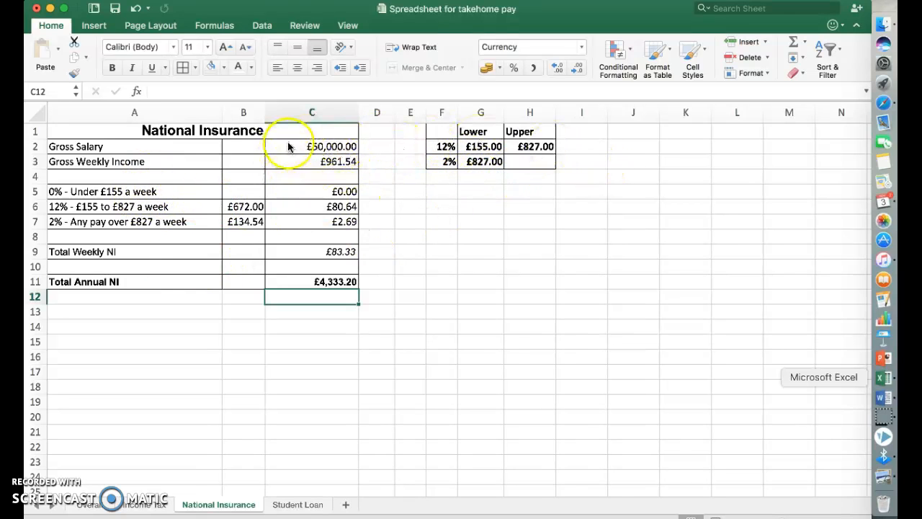
mouse_move(277, 243)
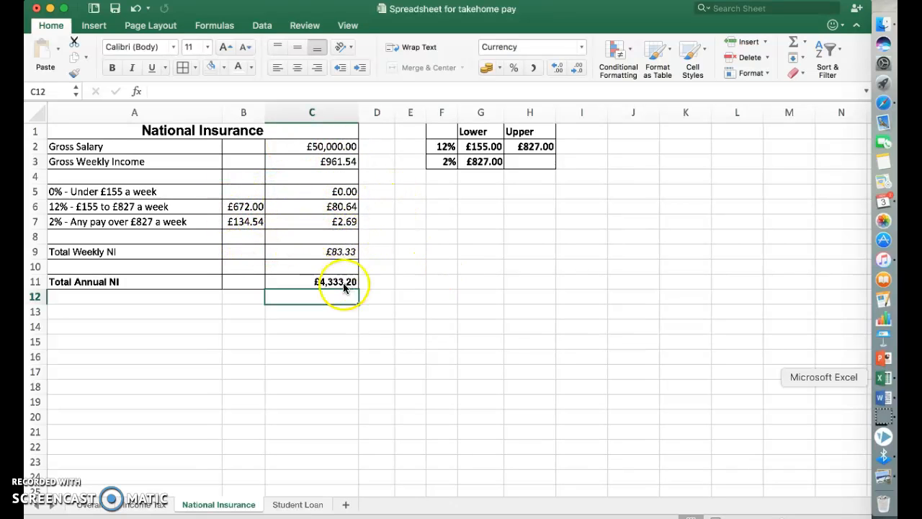
mouse_move(190, 356)
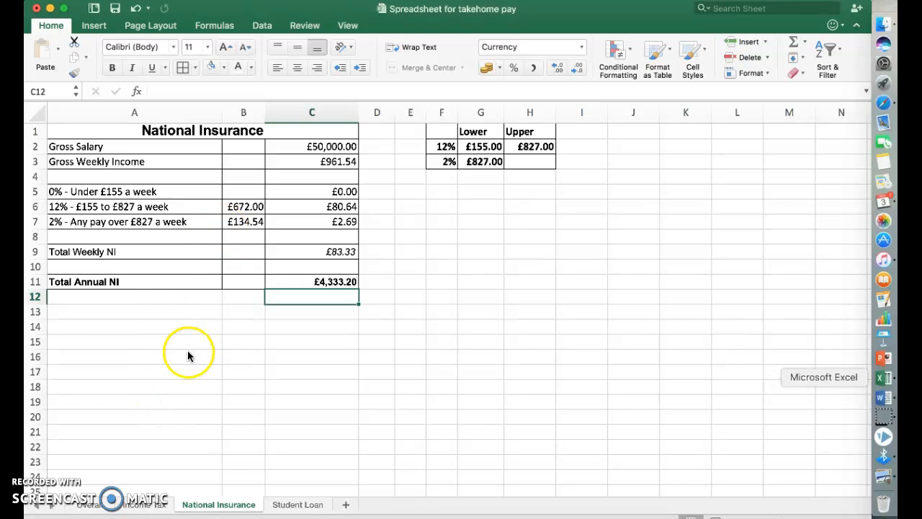
mouse_move(114, 504)
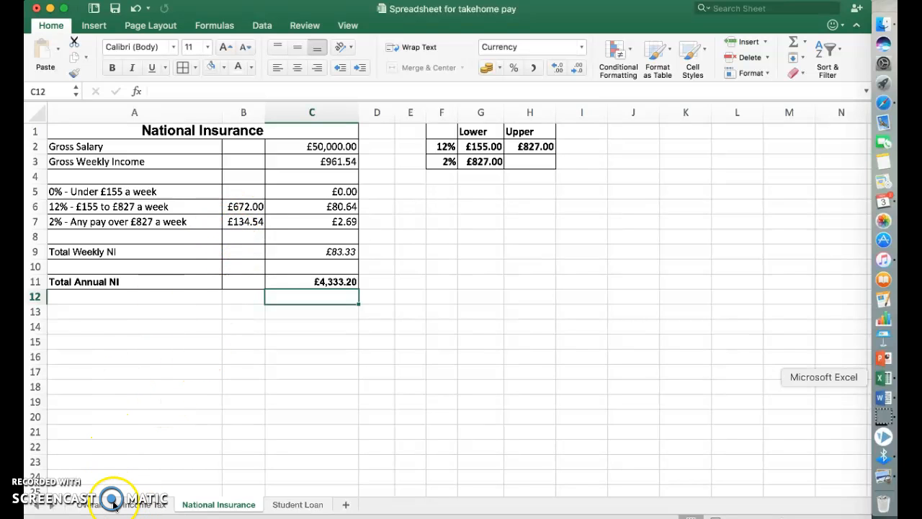